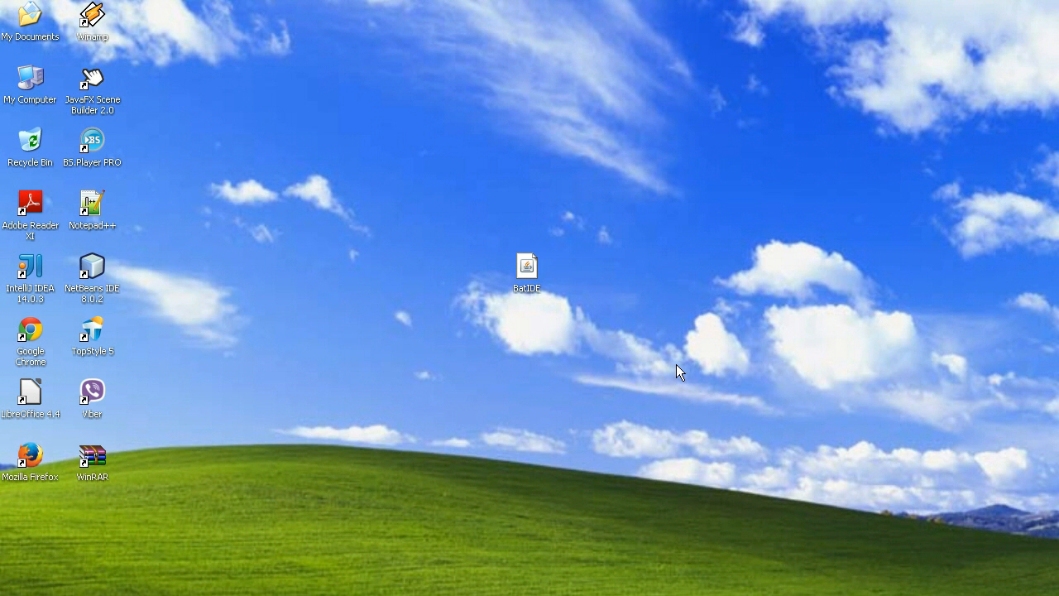
# - Launch Bat IDE from its desktop shortcut after nudging the icon left
pyautogui.moveTo(526, 266); pyautogui.dragTo(465, 266)
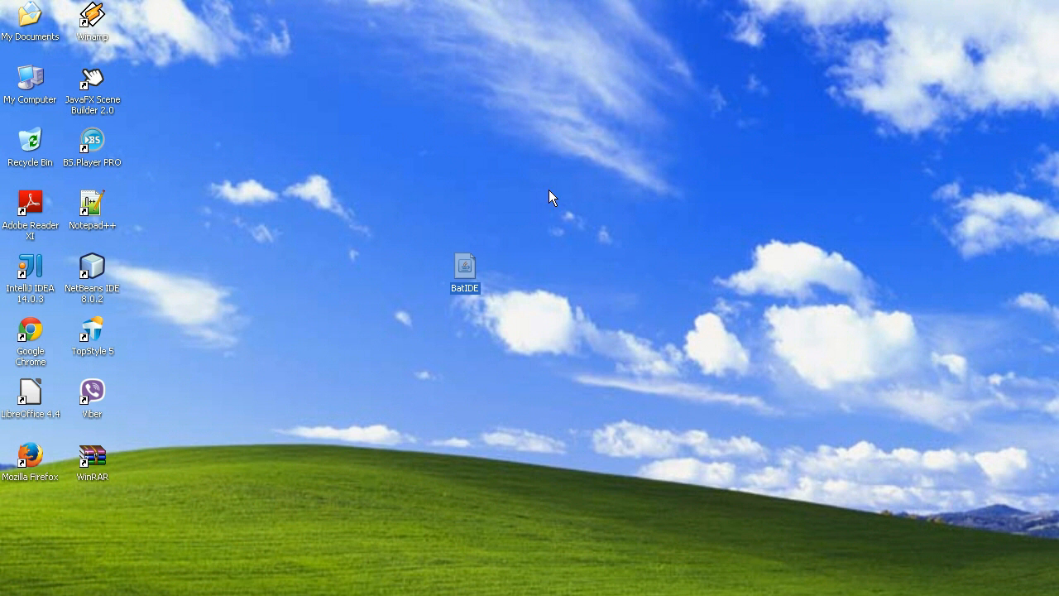
pyautogui.doubleClick(465, 268)
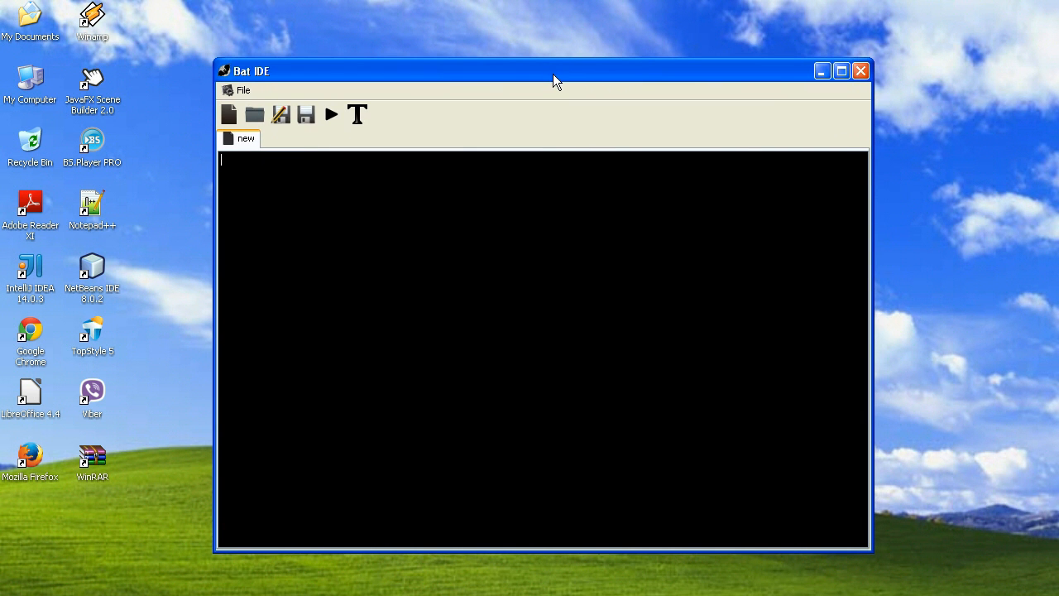
pyautogui.moveTo(451, 192)
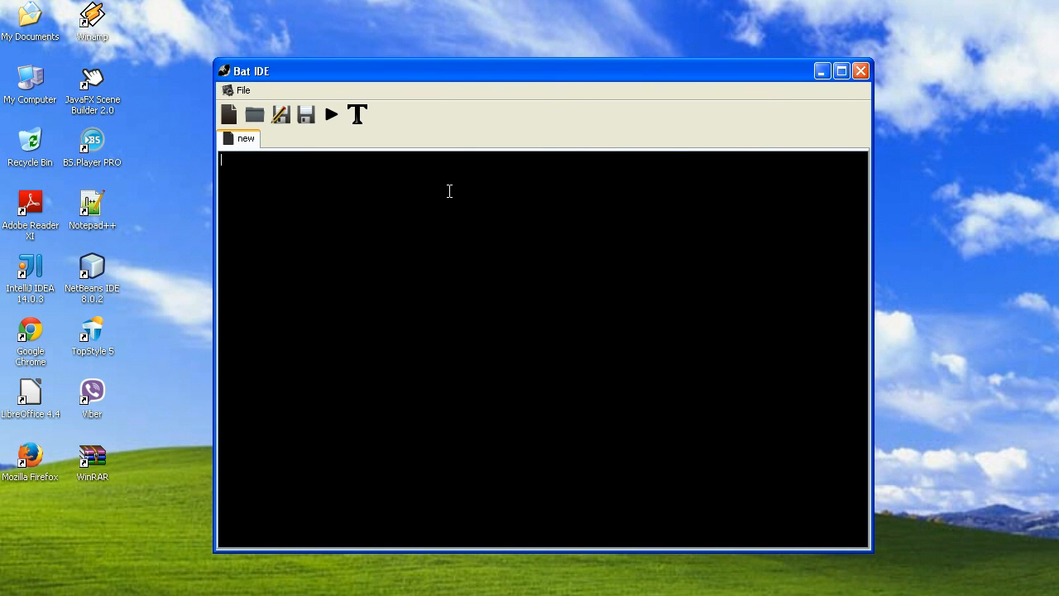
pyautogui.moveTo(529, 258)
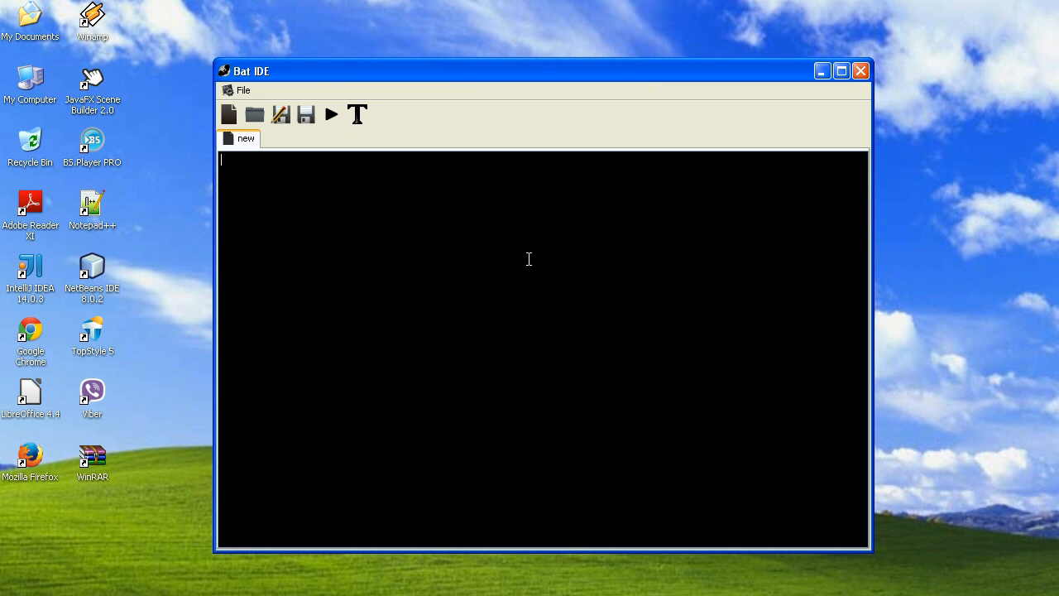
pyautogui.moveTo(678, 300)
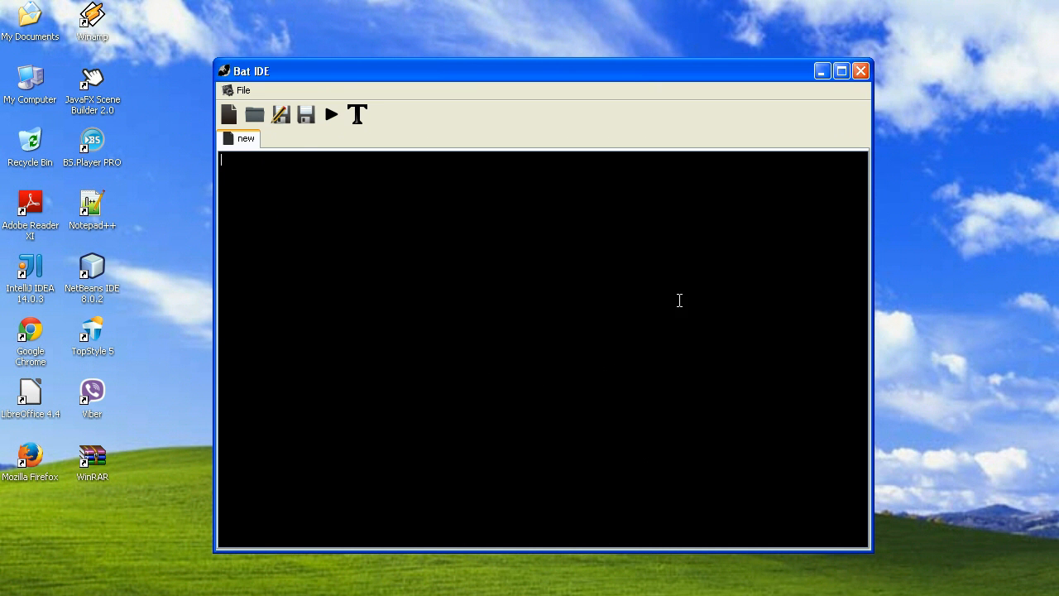
pyautogui.moveTo(346, 119)
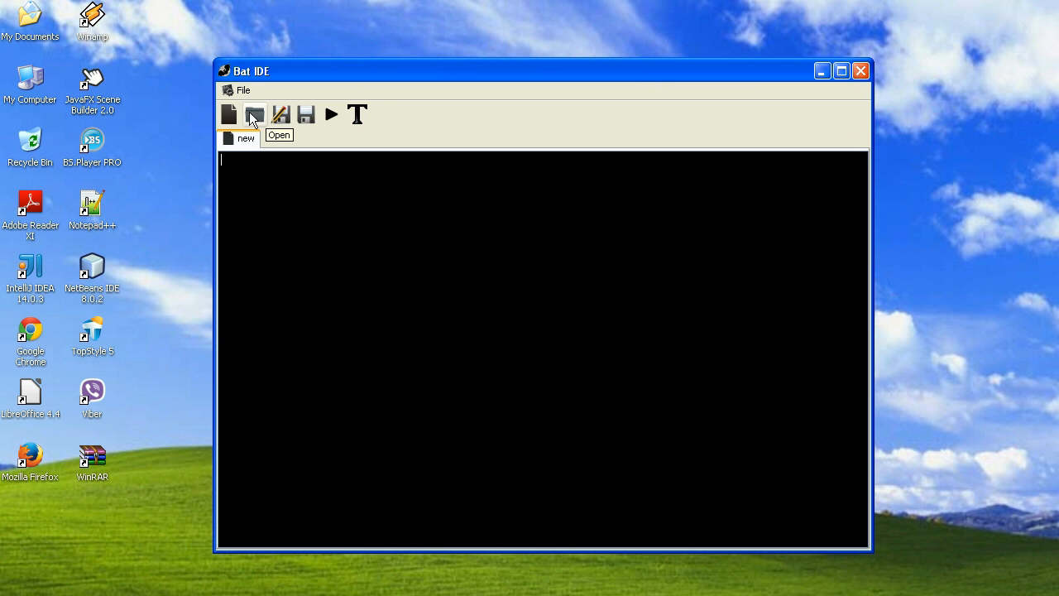
pyautogui.moveTo(358, 114)
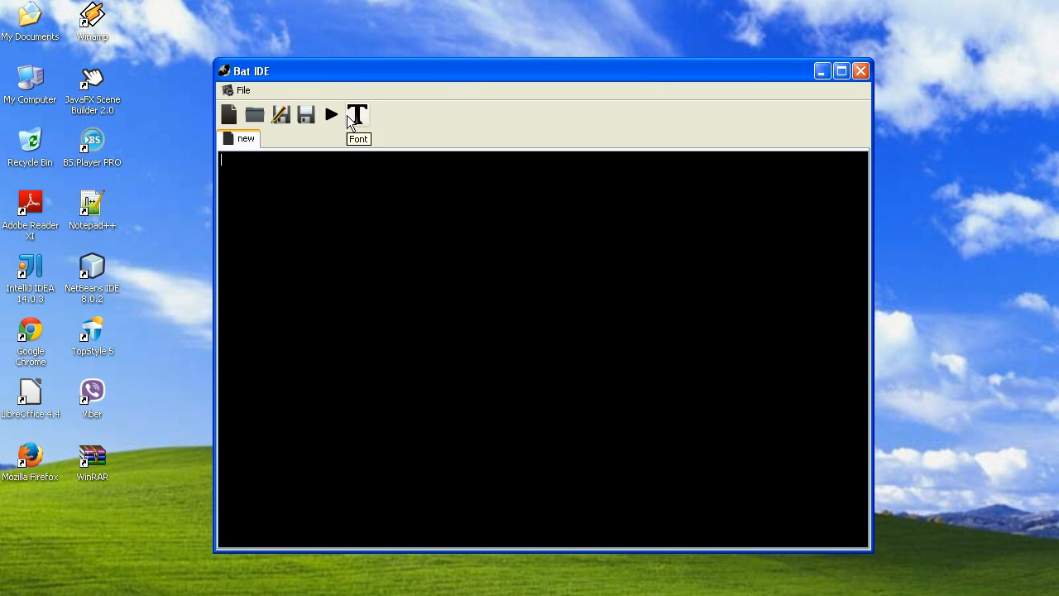
pyautogui.moveTo(331, 114)
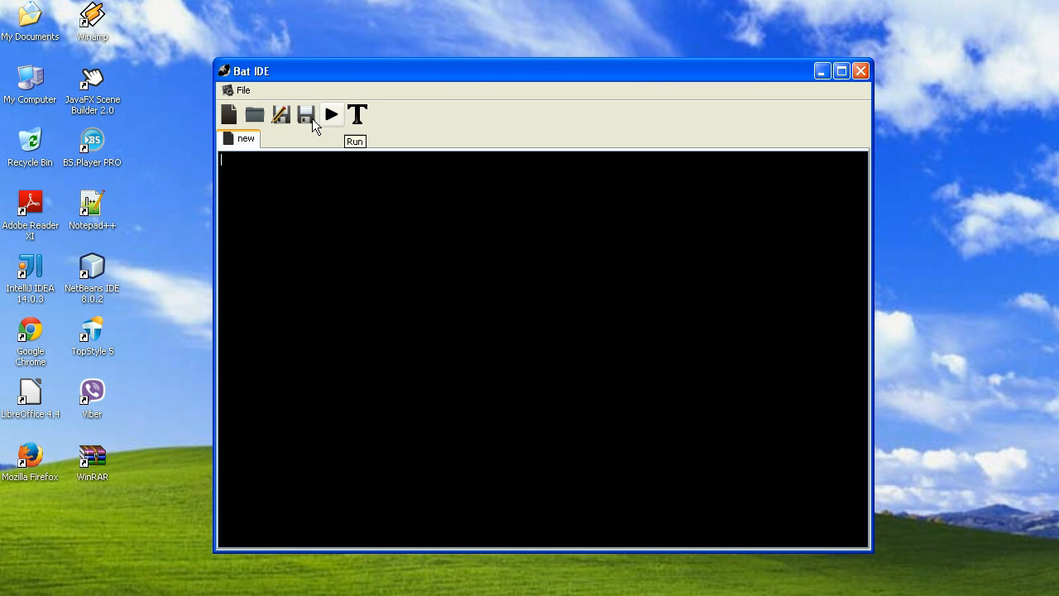
pyautogui.click(242, 90)
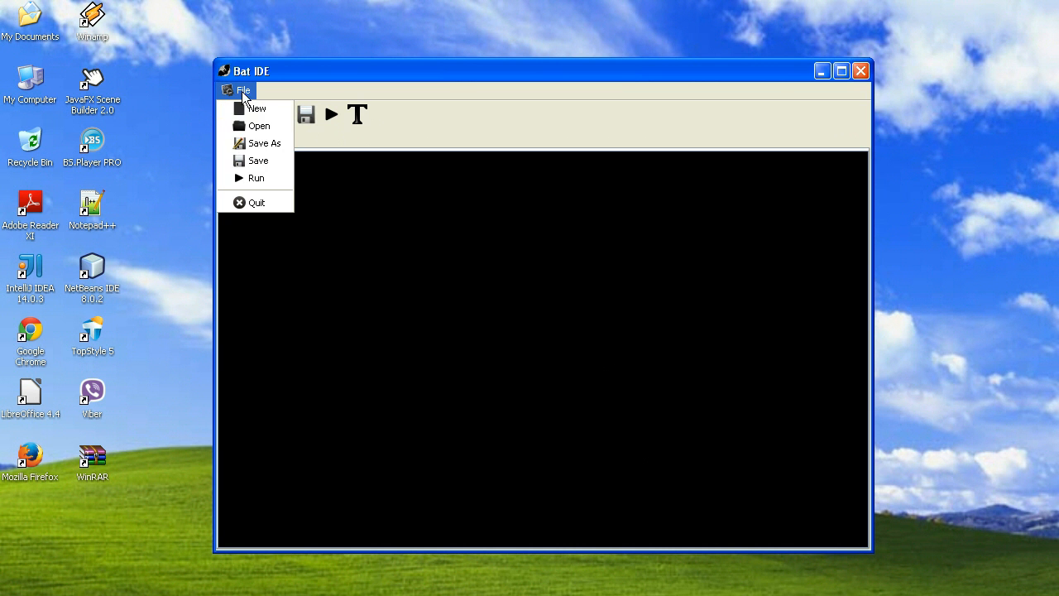
pyautogui.moveTo(258, 160)
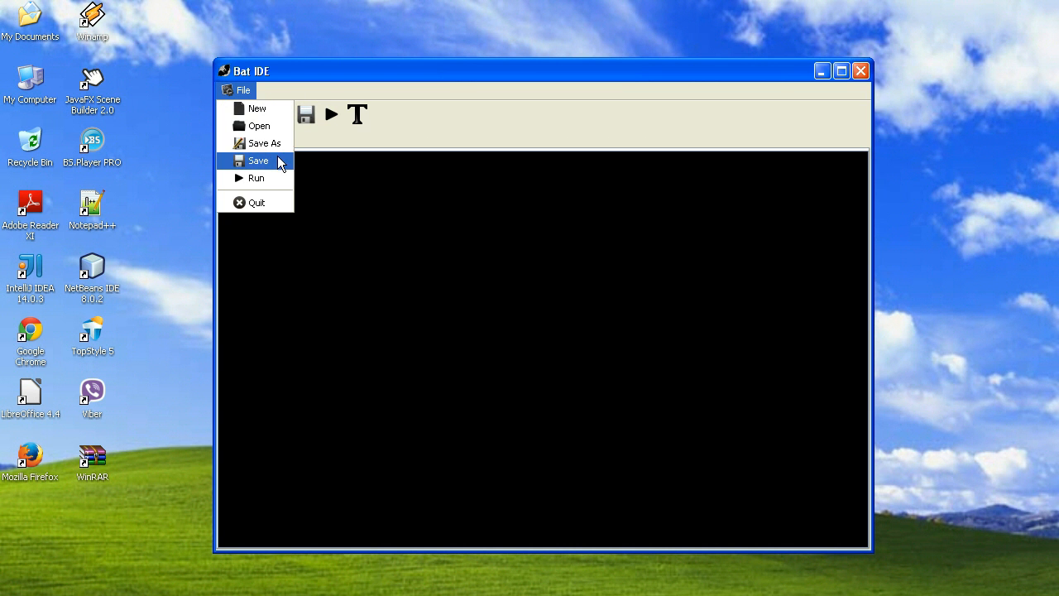
pyautogui.moveTo(280, 209)
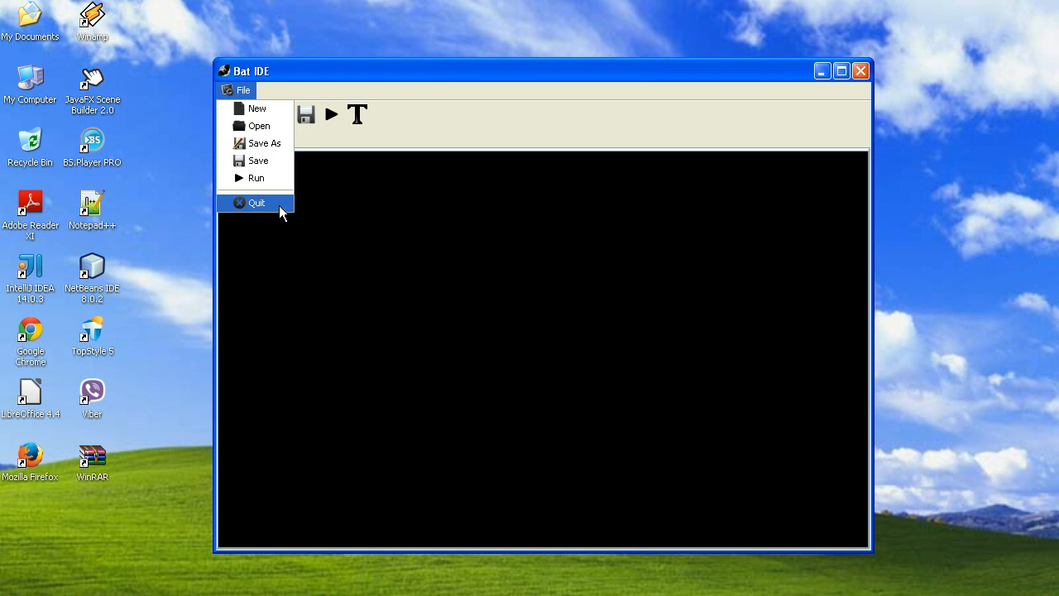
pyautogui.click(257, 202)
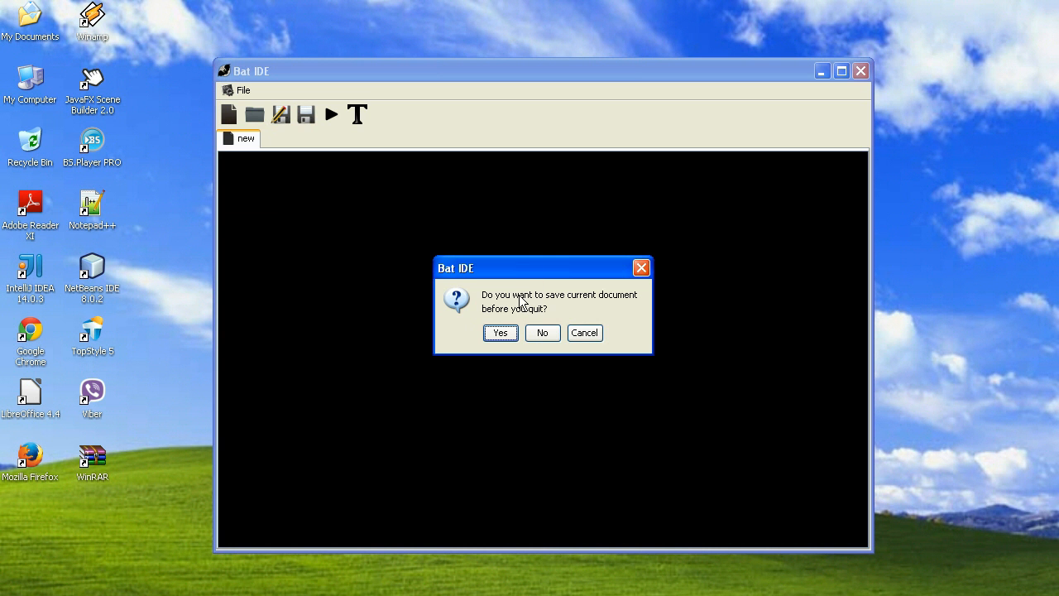
pyautogui.moveTo(561, 412)
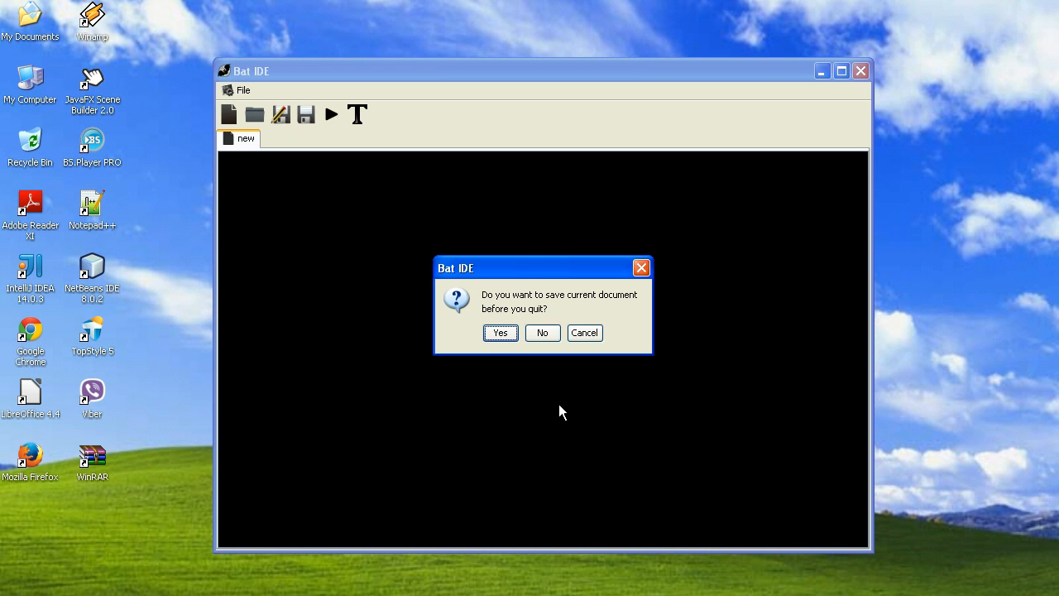
pyautogui.moveTo(543, 332)
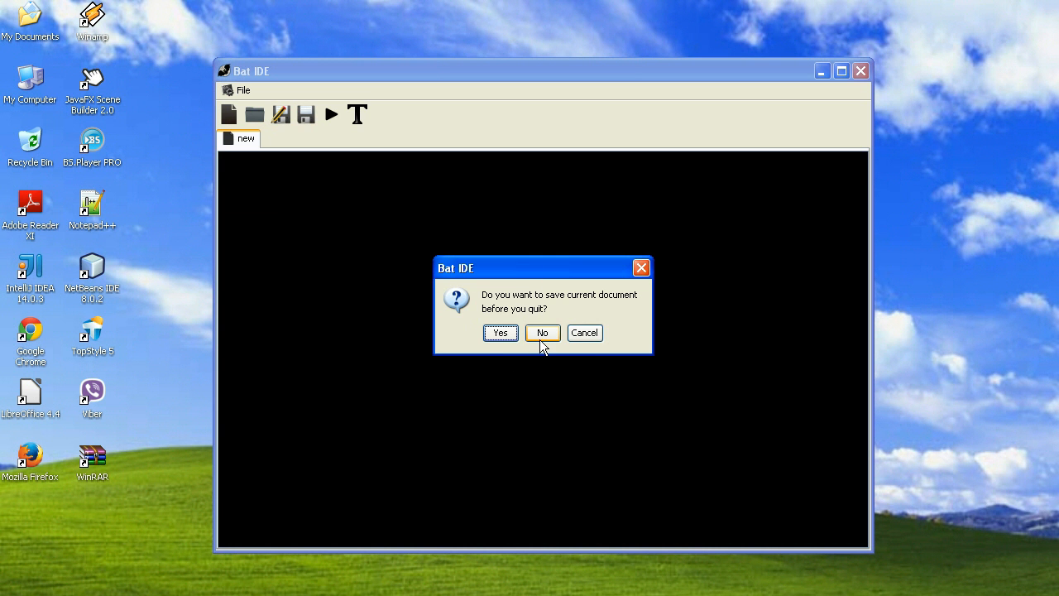
pyautogui.moveTo(537, 331)
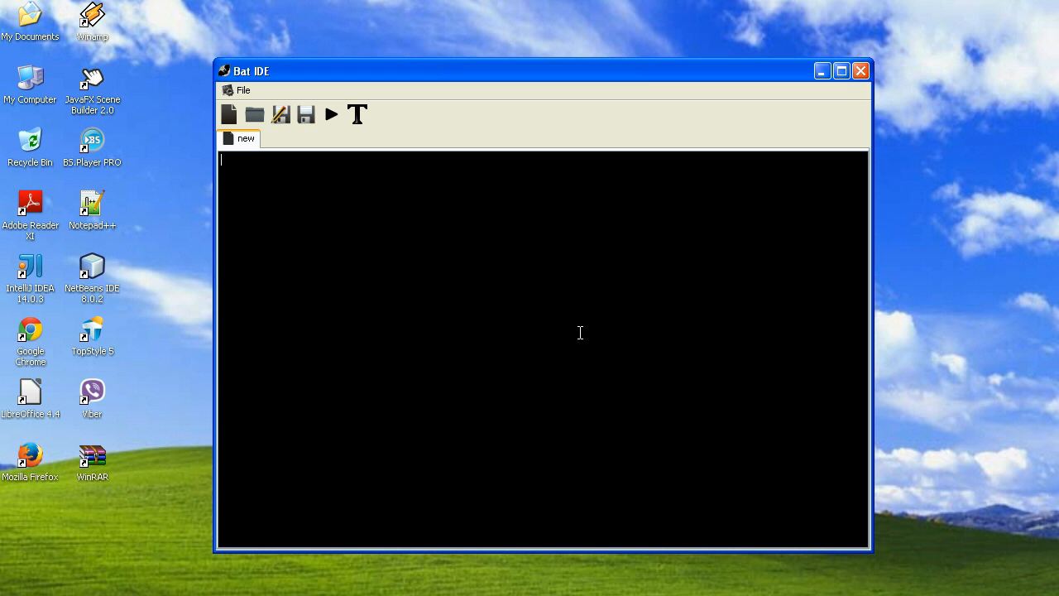
pyautogui.moveTo(339, 179)
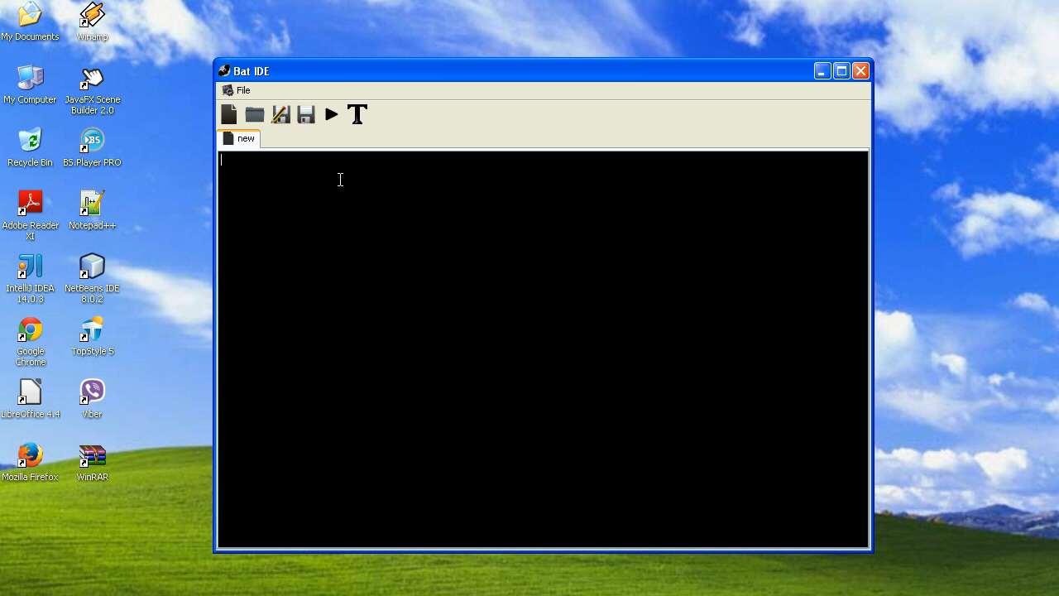
pyautogui.write('@echo')
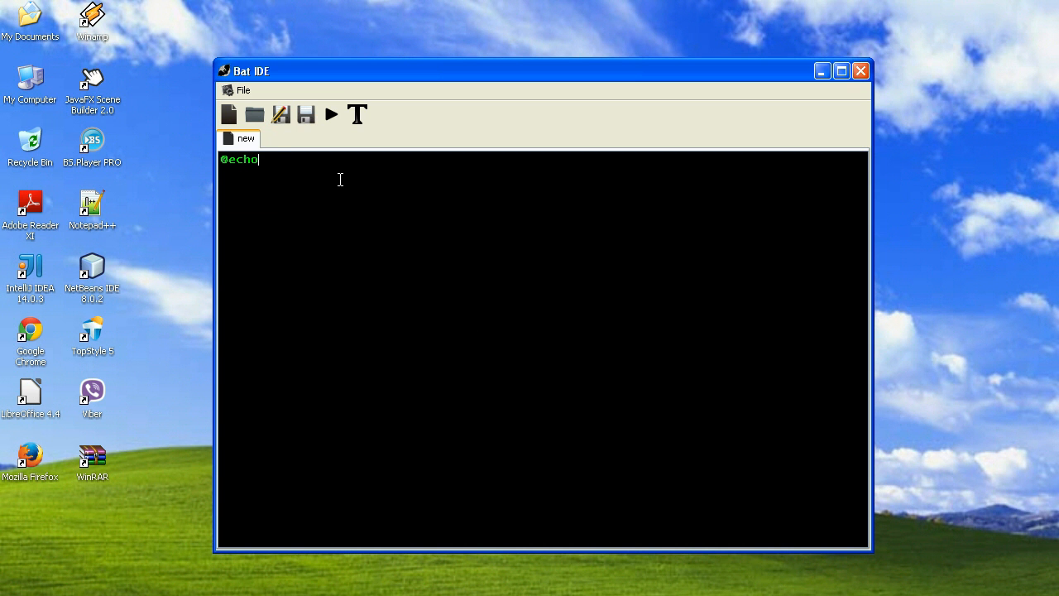
pyautogui.write('off')
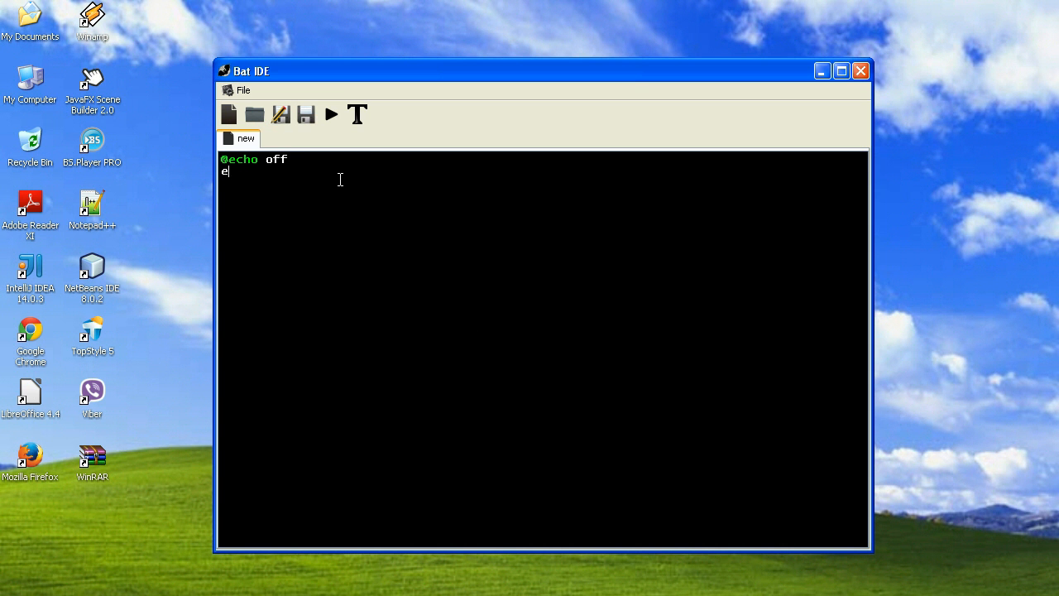
pyautogui.write('cho')
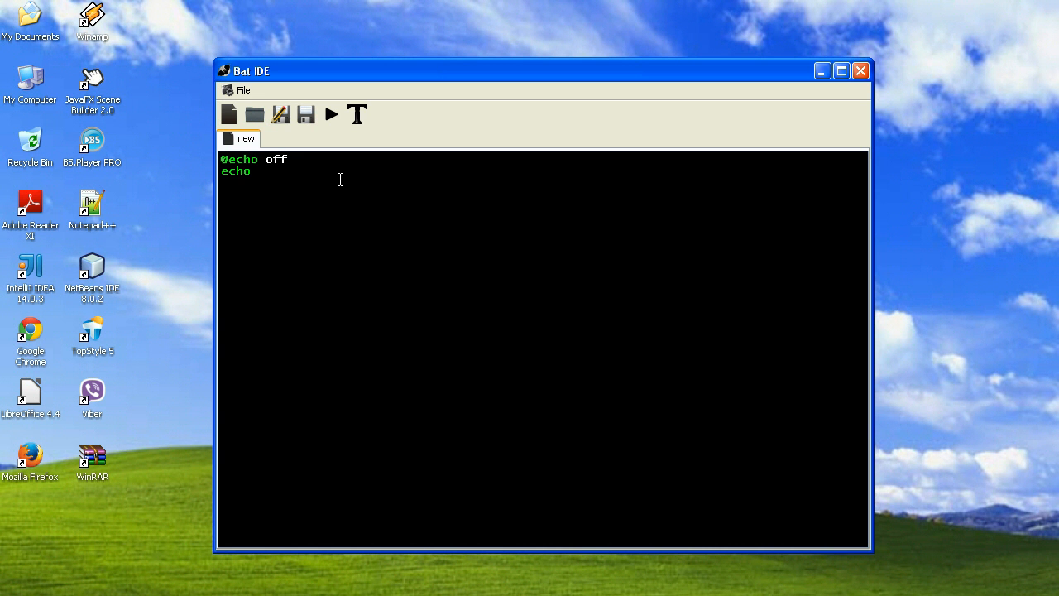
pyautogui.write('Hello W')
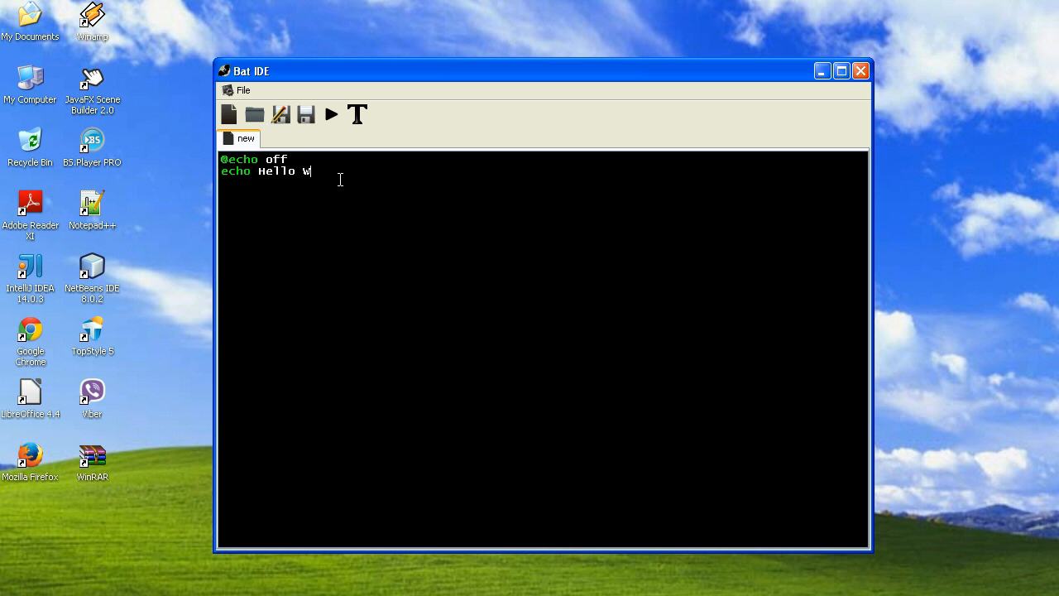
pyautogui.write('orld!')
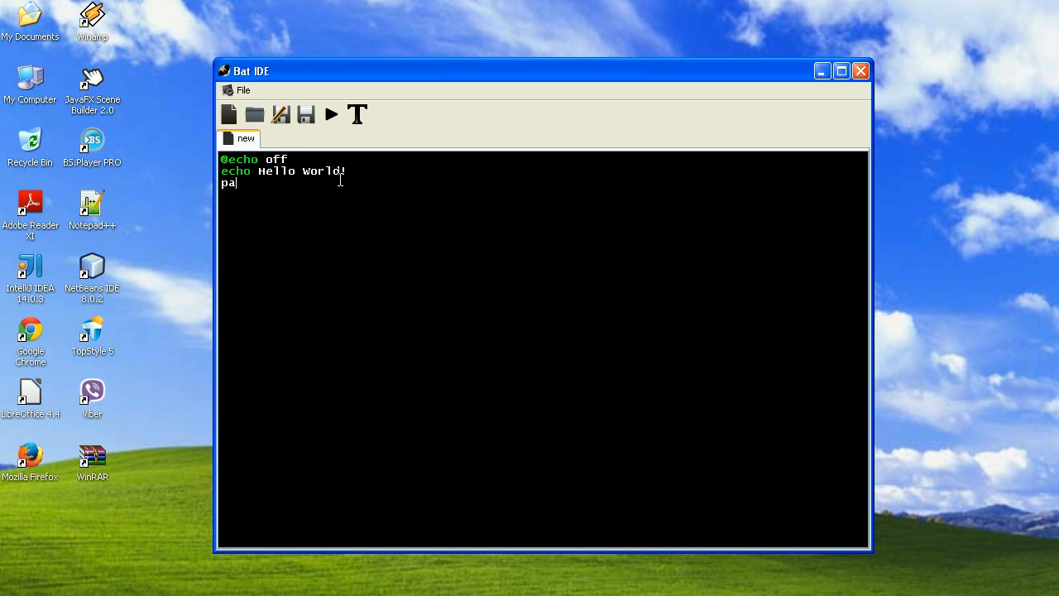
pyautogui.write('use')
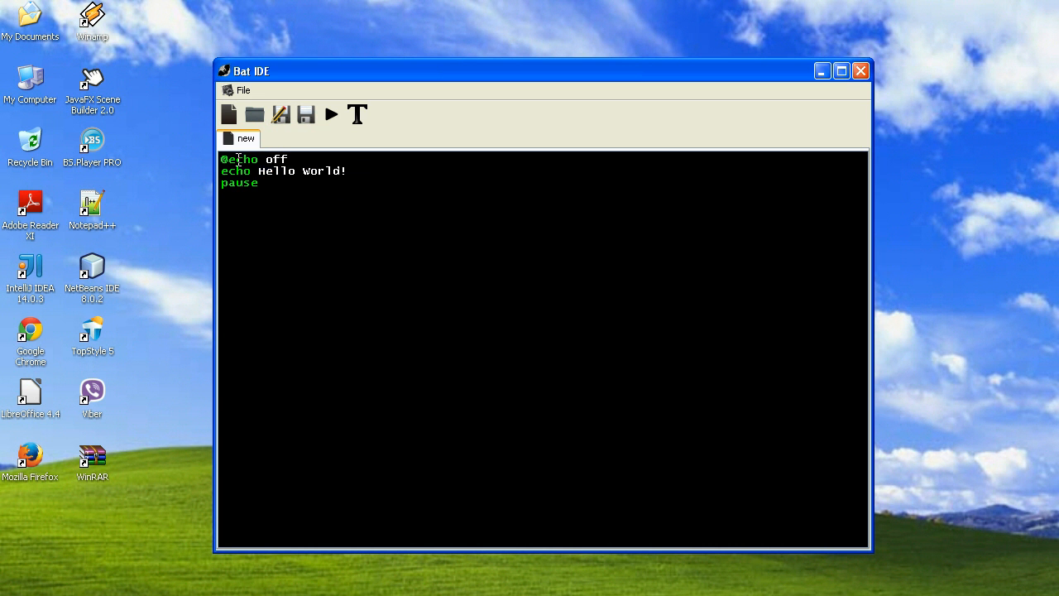
pyautogui.moveTo(370, 195)
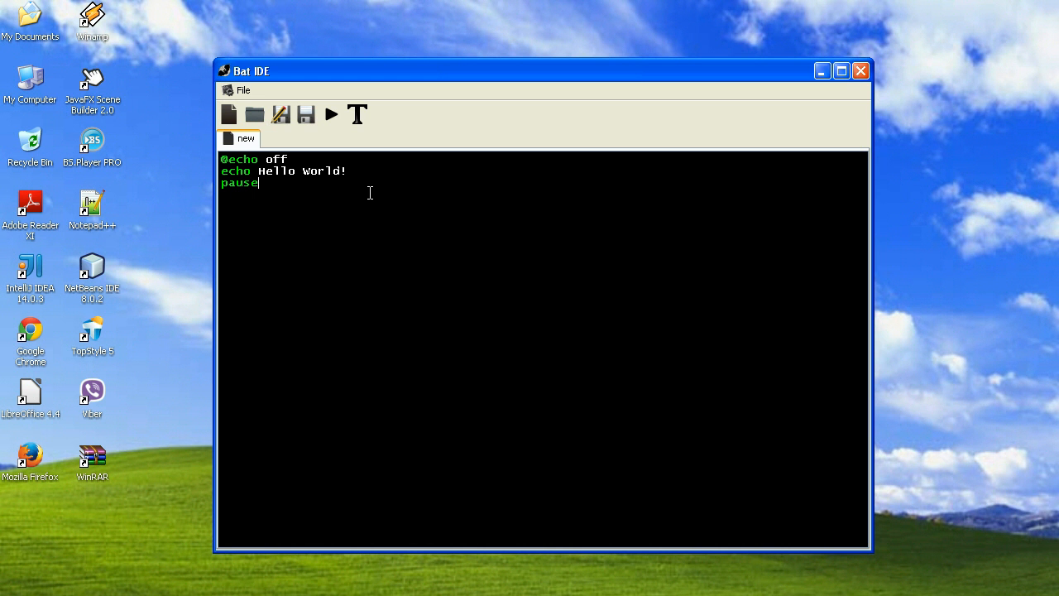
pyautogui.moveTo(192, 63)
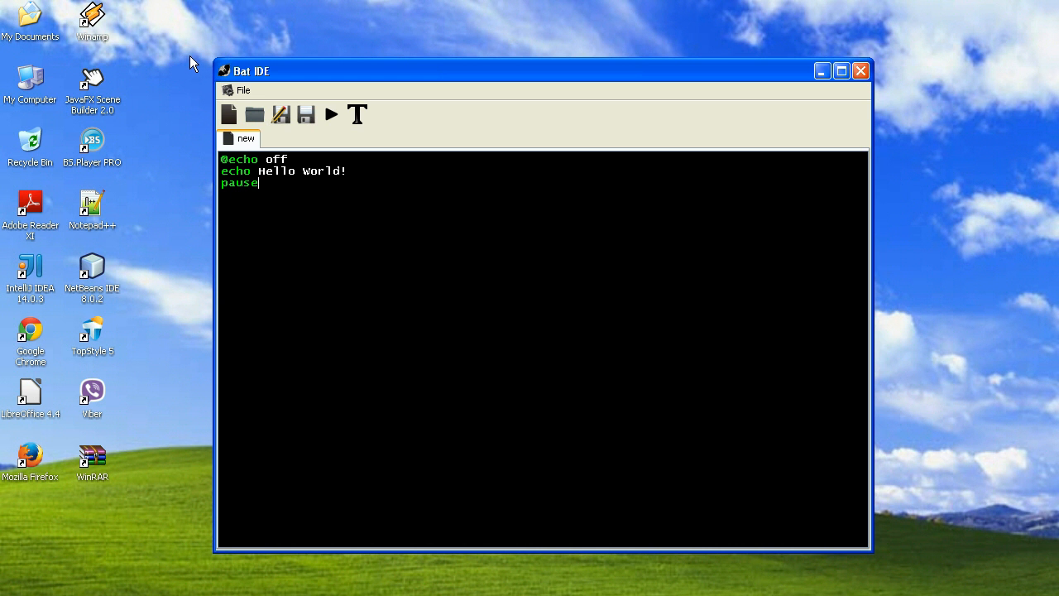
pyautogui.moveTo(486, 338)
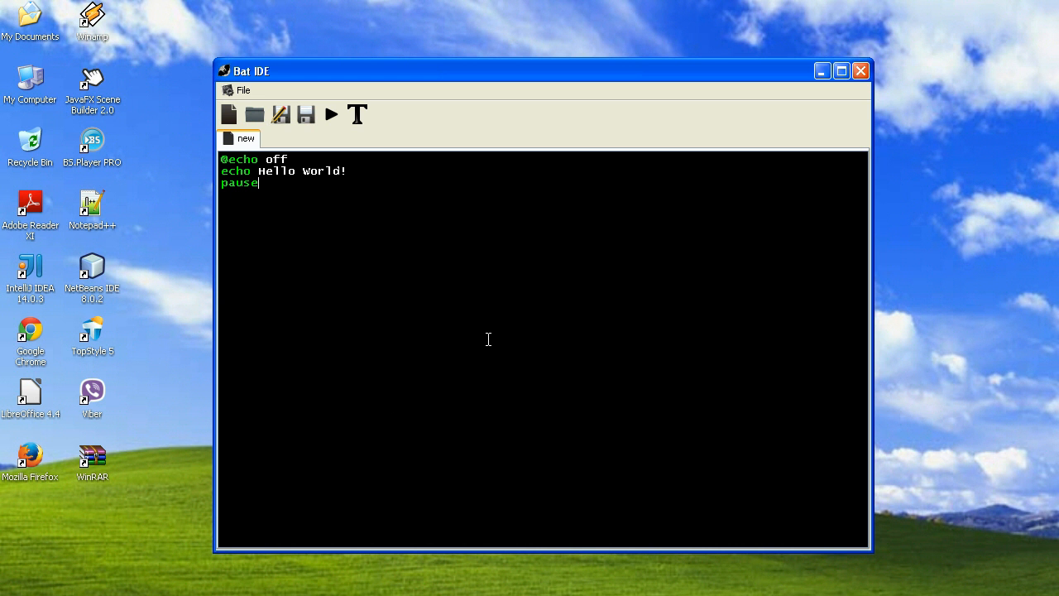
pyautogui.write('dcx')
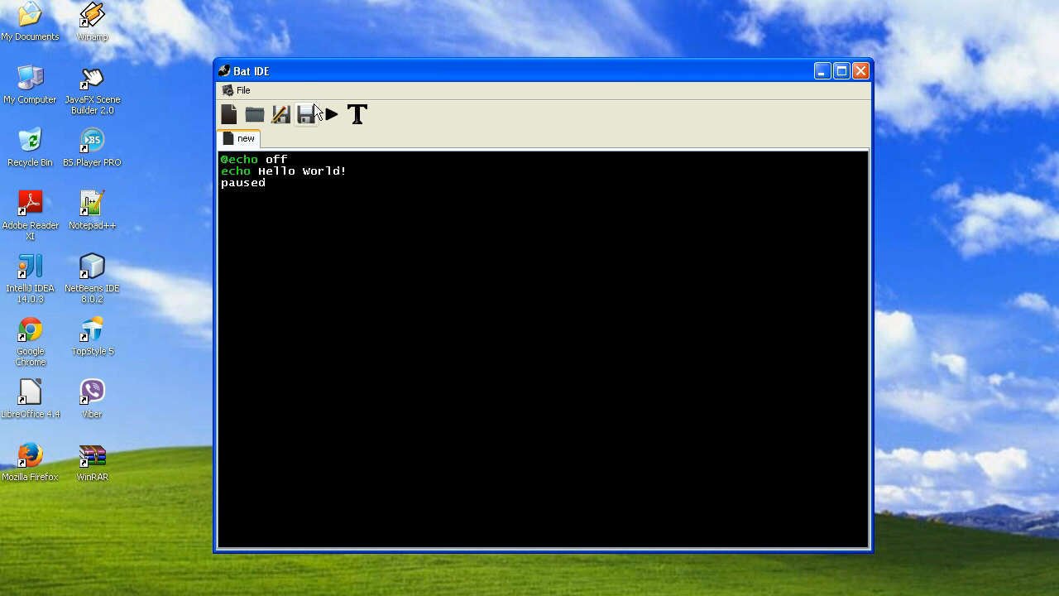
pyautogui.moveTo(331, 114)
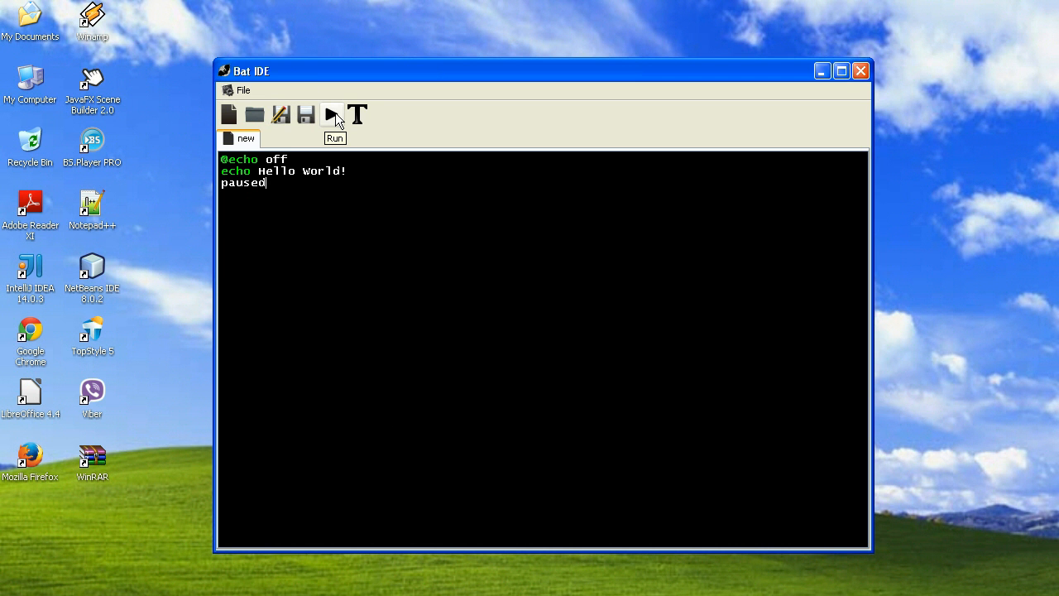
# - Run the script, saving it first as test.bat on the Desktop
pyautogui.click(331, 115)
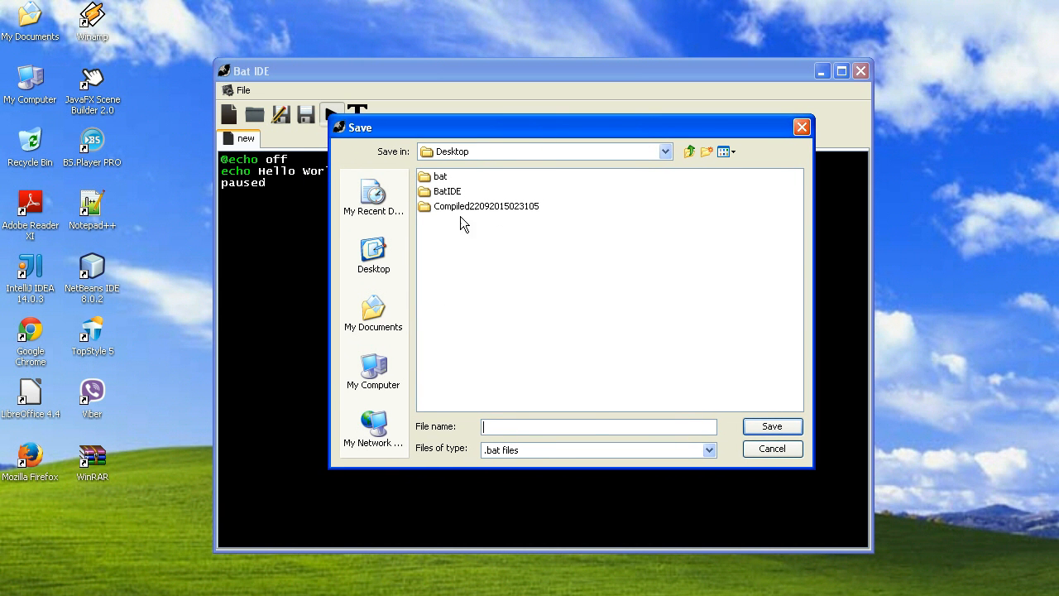
pyautogui.moveTo(479, 185)
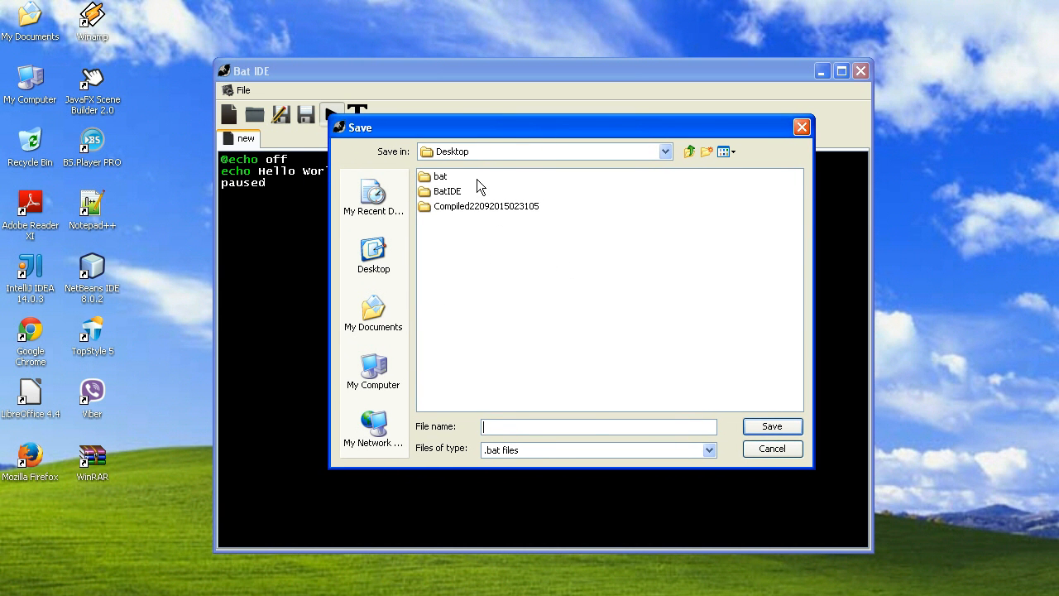
pyautogui.write('tes')
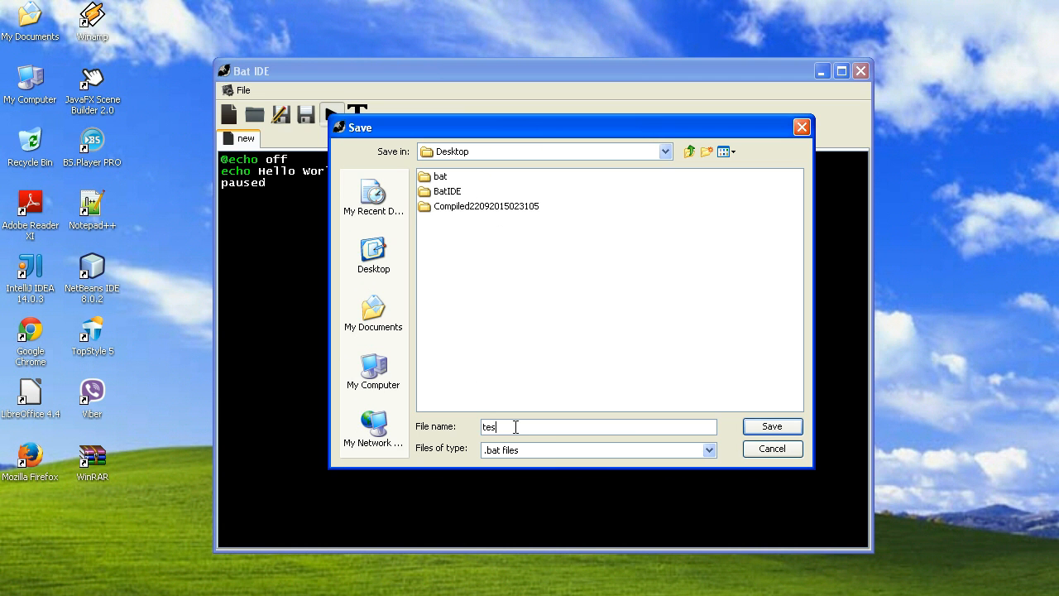
pyautogui.click(772, 427)
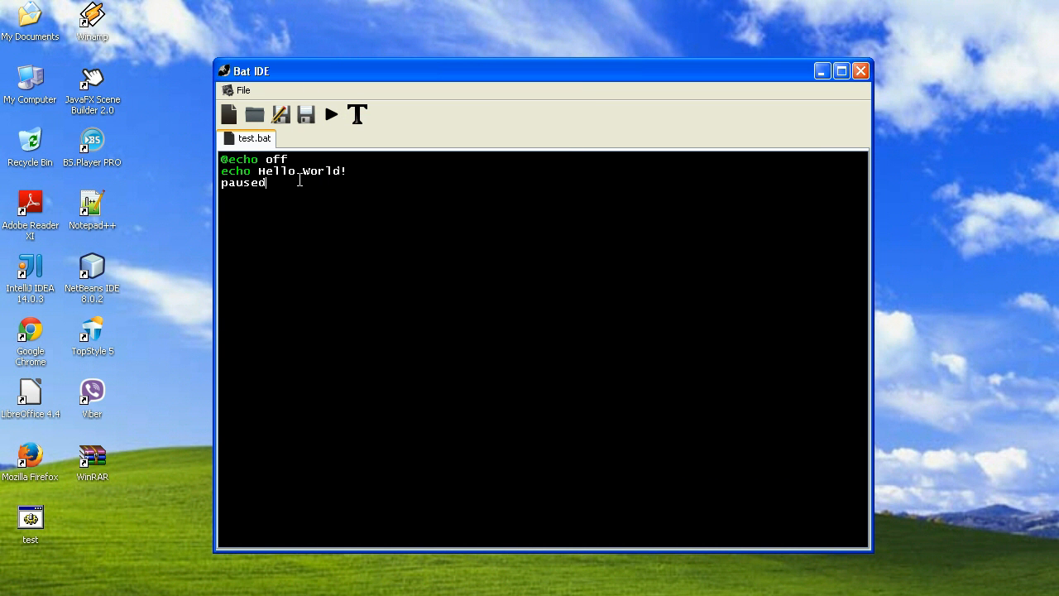
# - Correct 'paused' back to pause and run test.bat to show Hello World! in cmd
pyautogui.press('BackSpace')
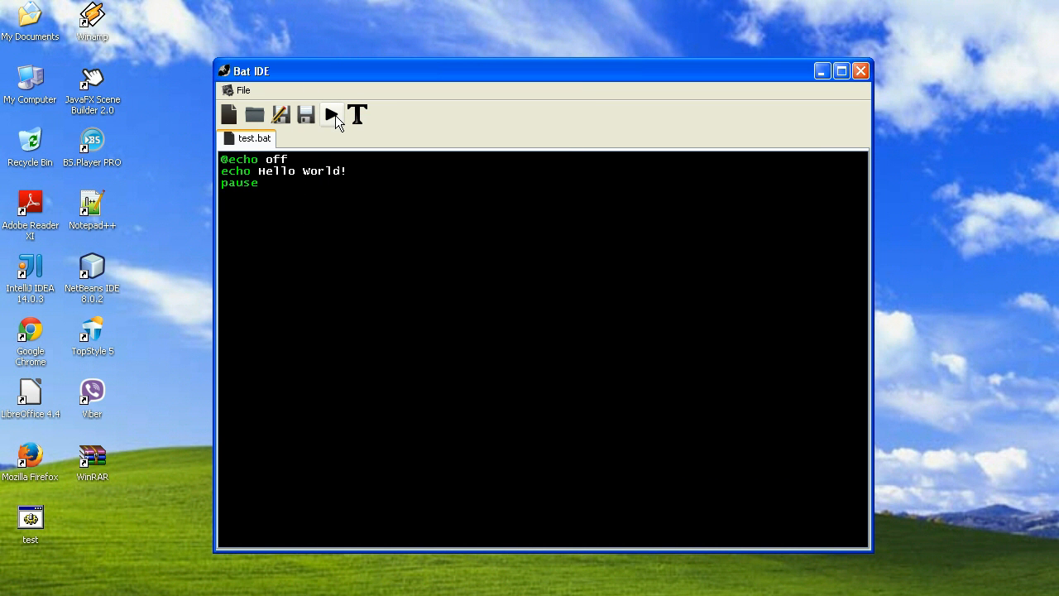
pyautogui.click(331, 114)
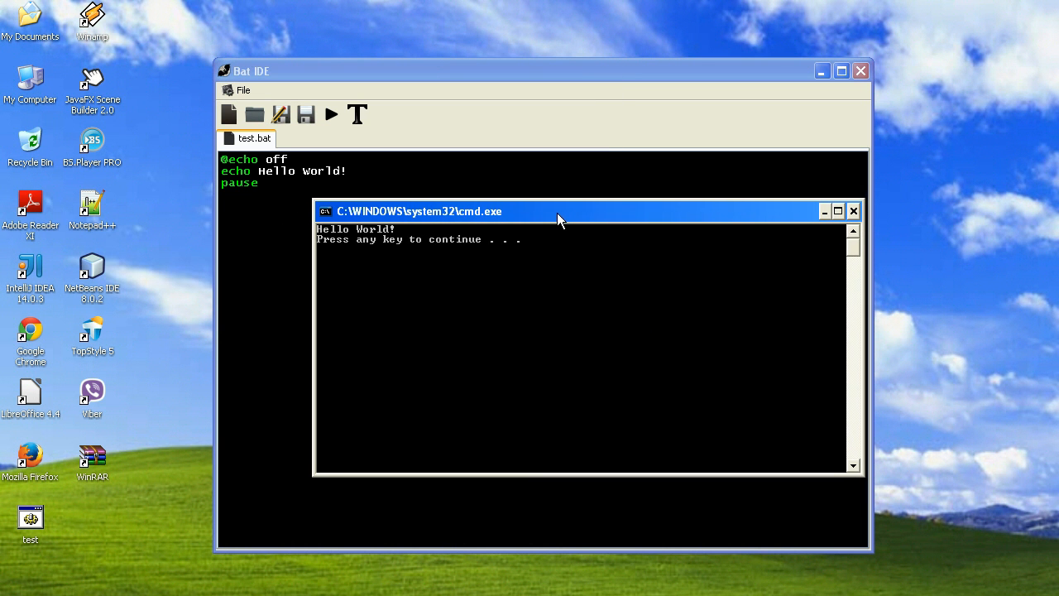
pyautogui.moveTo(559, 211); pyautogui.dragTo(549, 205)
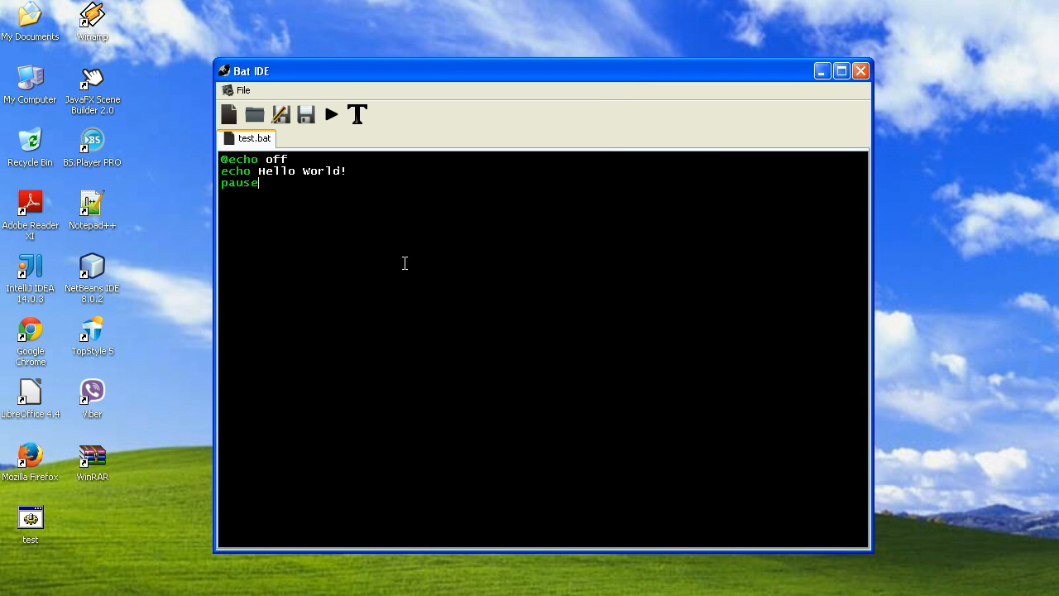
# - Add a :hey label on a new line between the Hello World! echo and pause
pyautogui.click(349, 170)
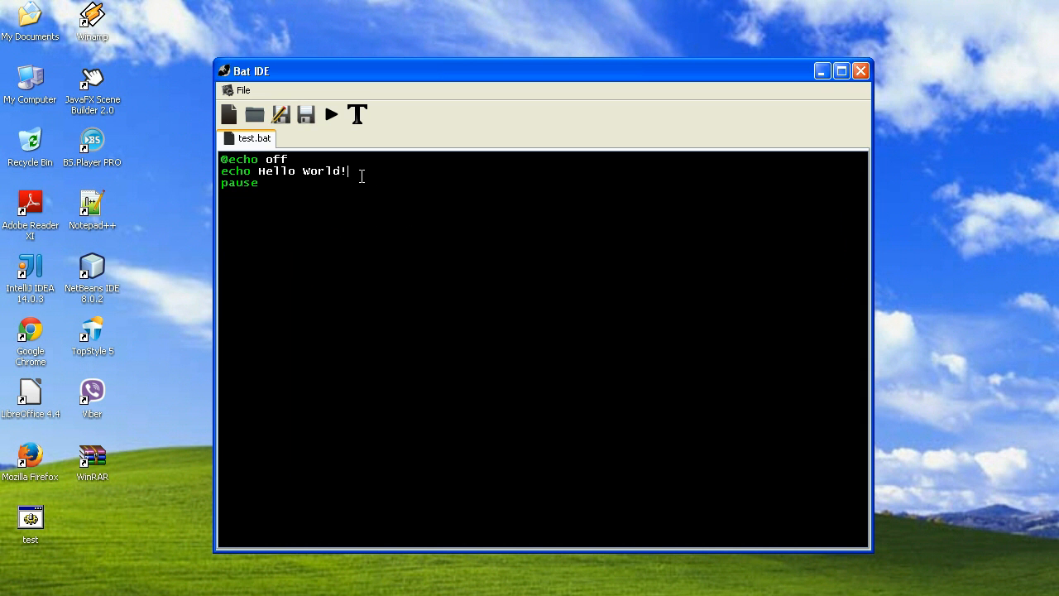
pyautogui.press('Return')
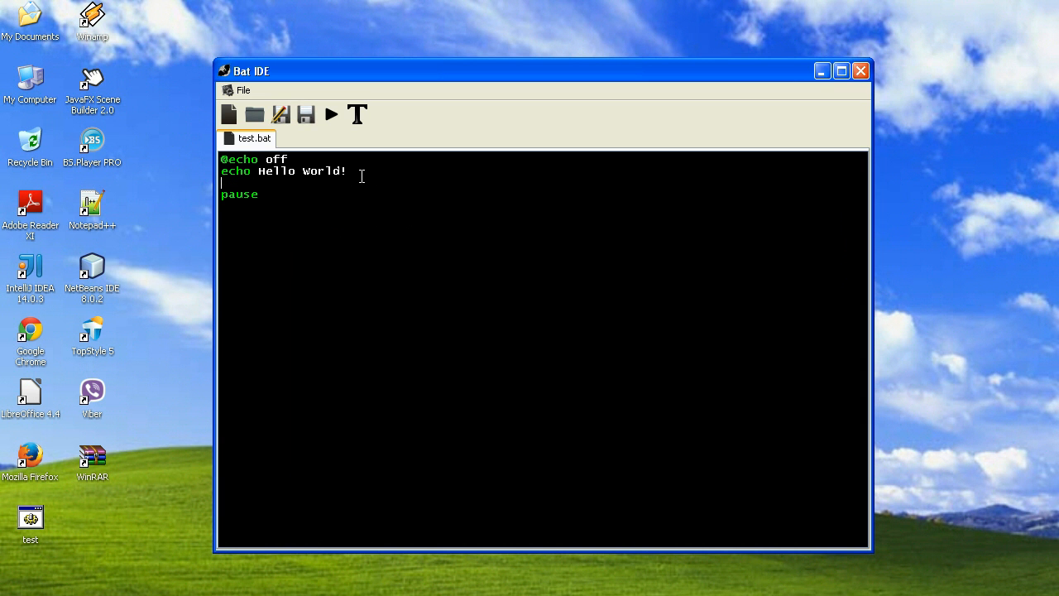
pyautogui.write(':')
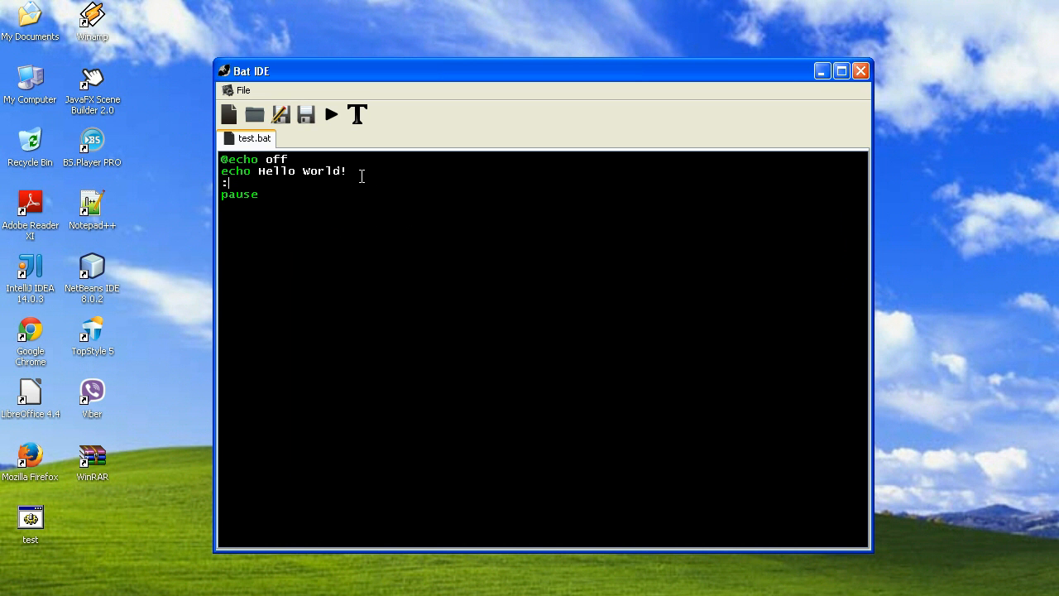
pyautogui.write('h')
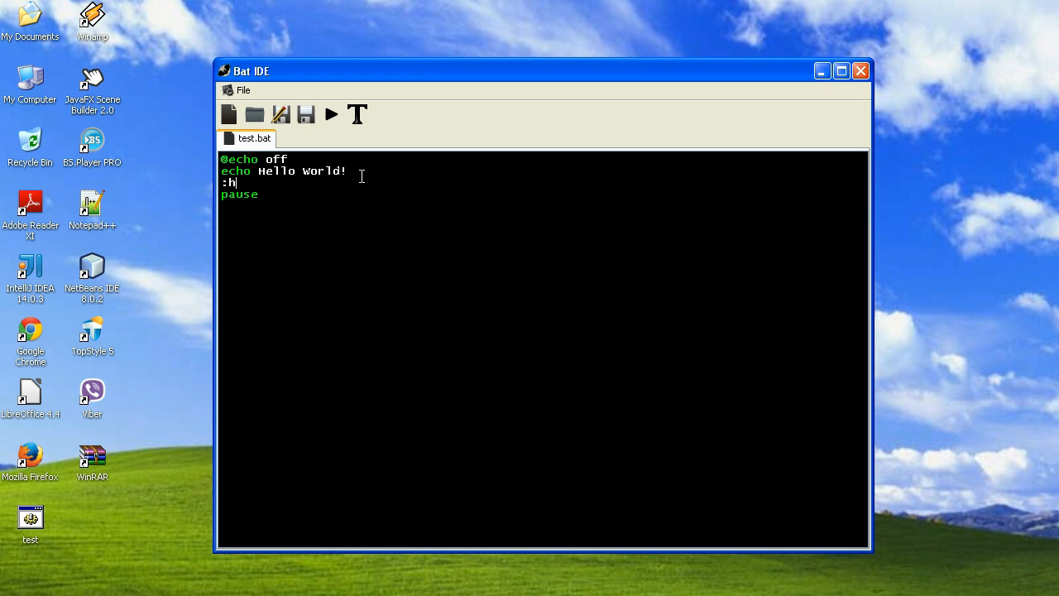
pyautogui.write('ey')
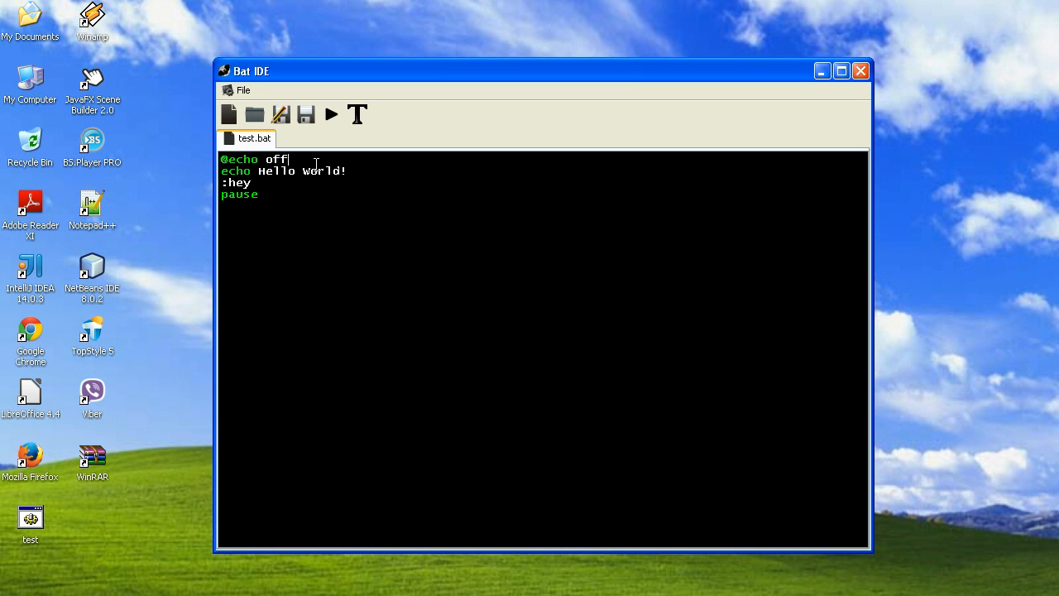
# - Add the lines title BAT IDE, color 2c, and goto hey to the script
pyautogui.write('title')
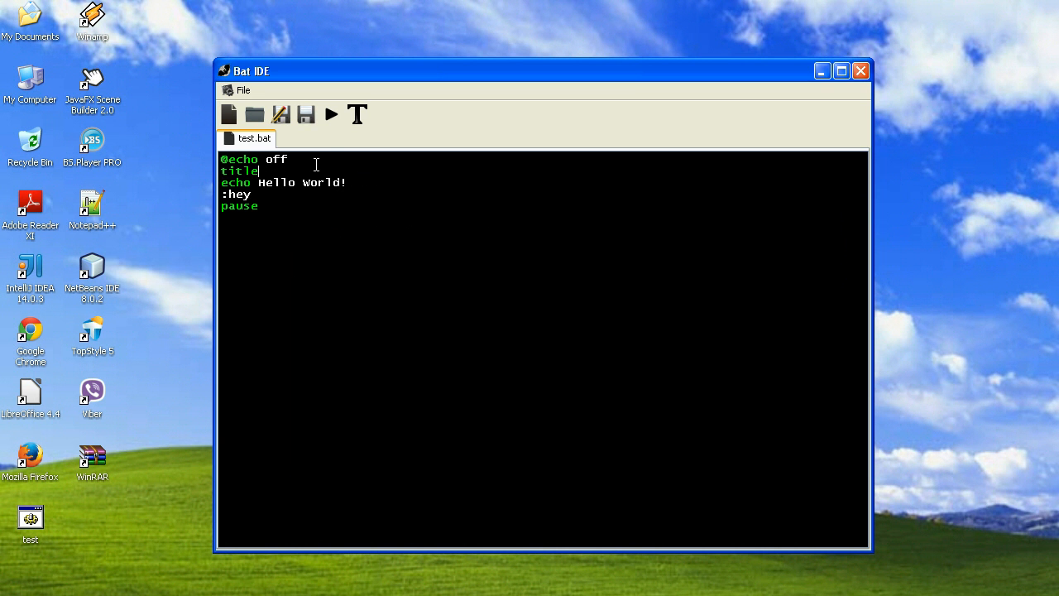
pyautogui.write('BAT IDE')
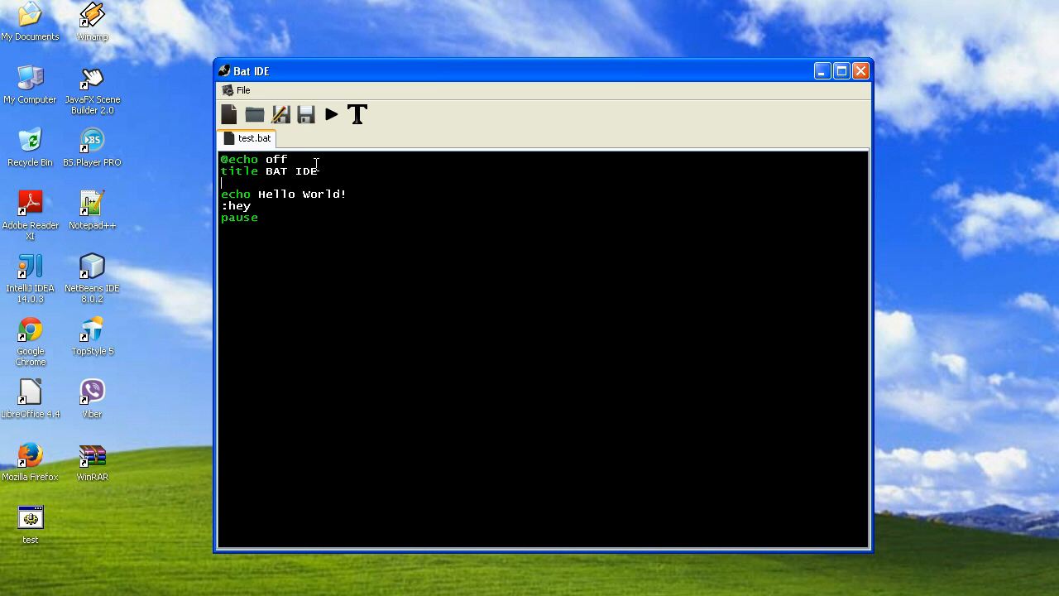
pyautogui.write('coloe')
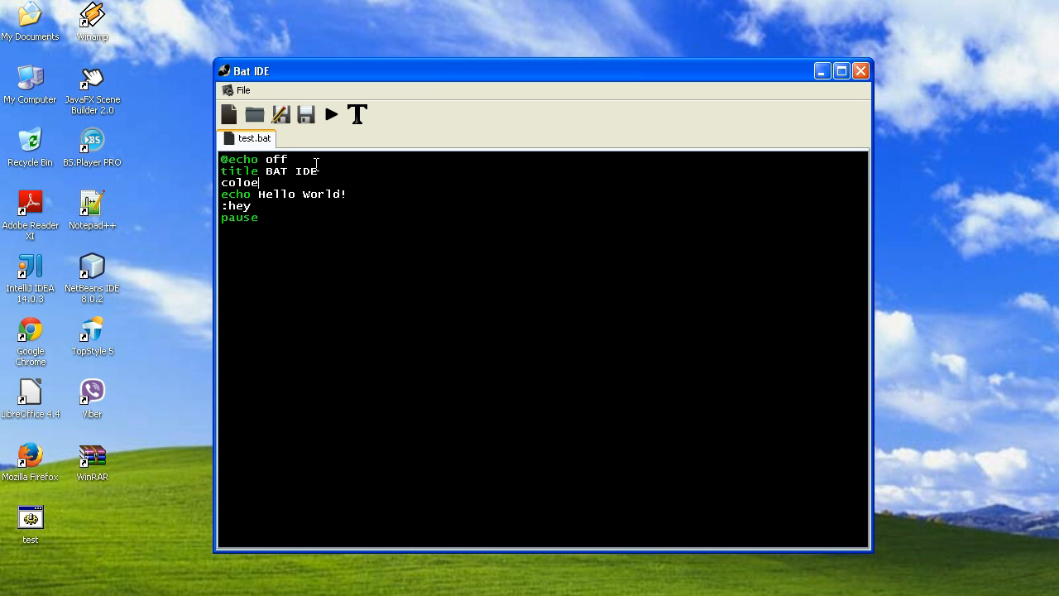
pyautogui.write('r')
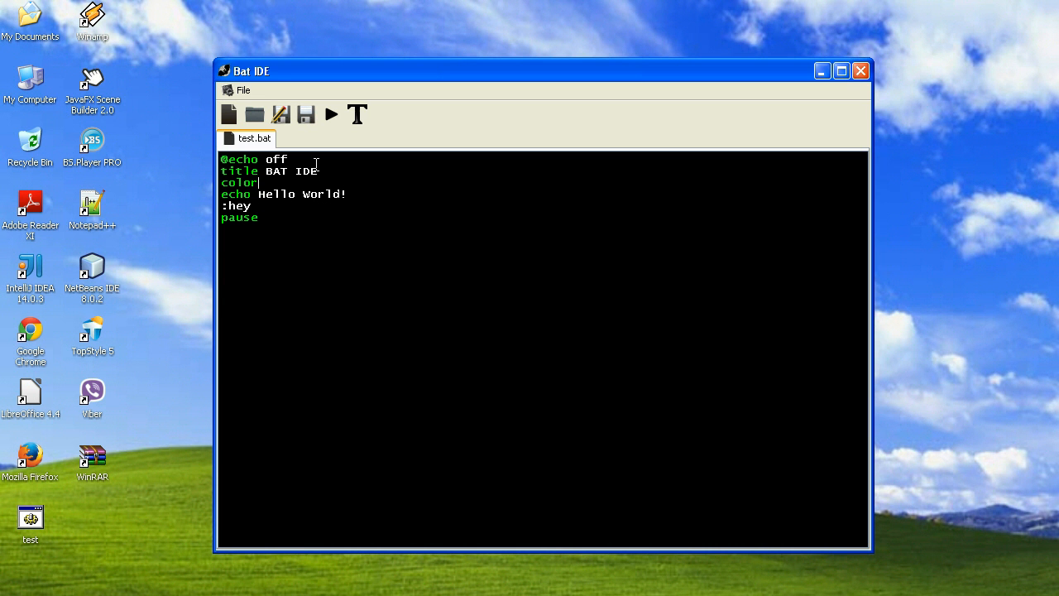
pyautogui.write('2')
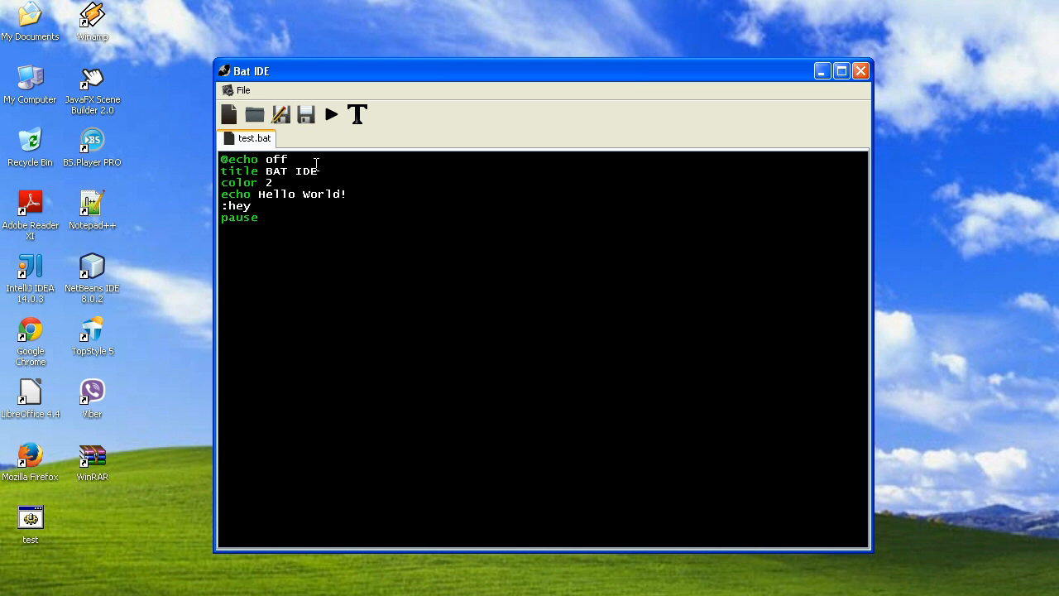
pyautogui.write('c')
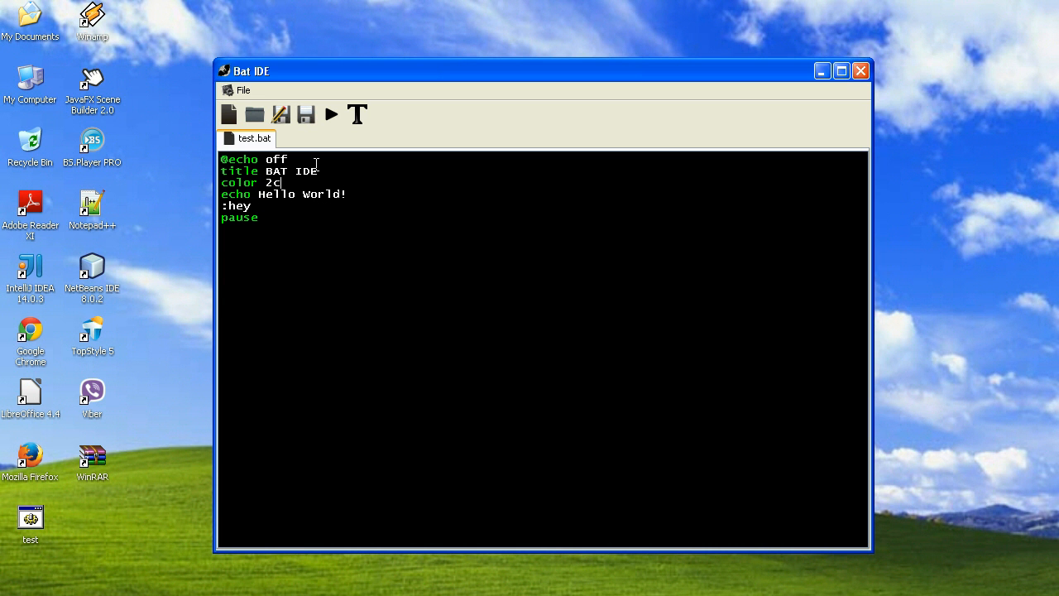
pyautogui.write('goto')
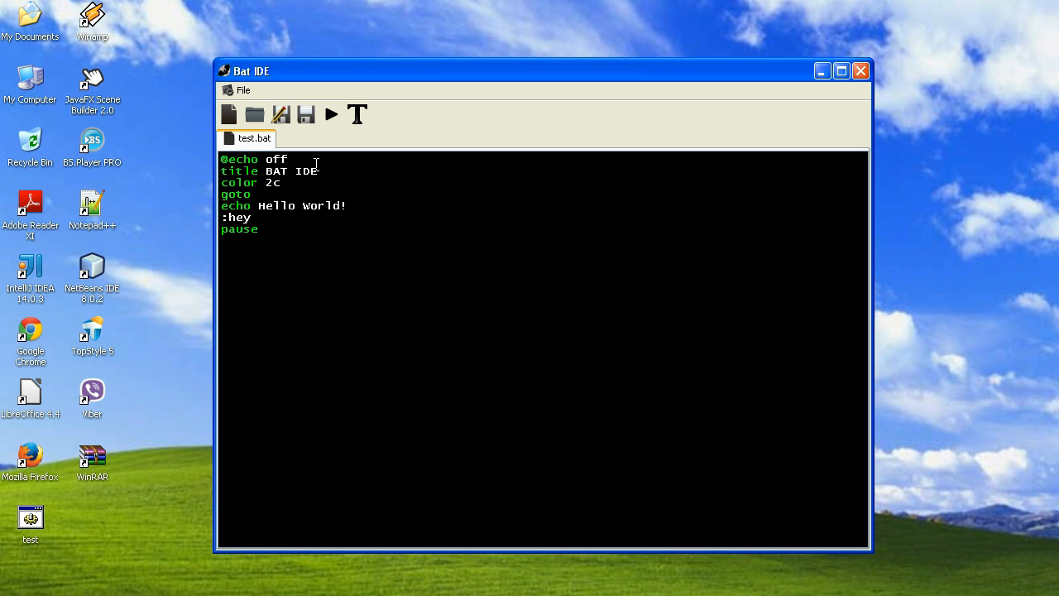
pyautogui.write('hey')
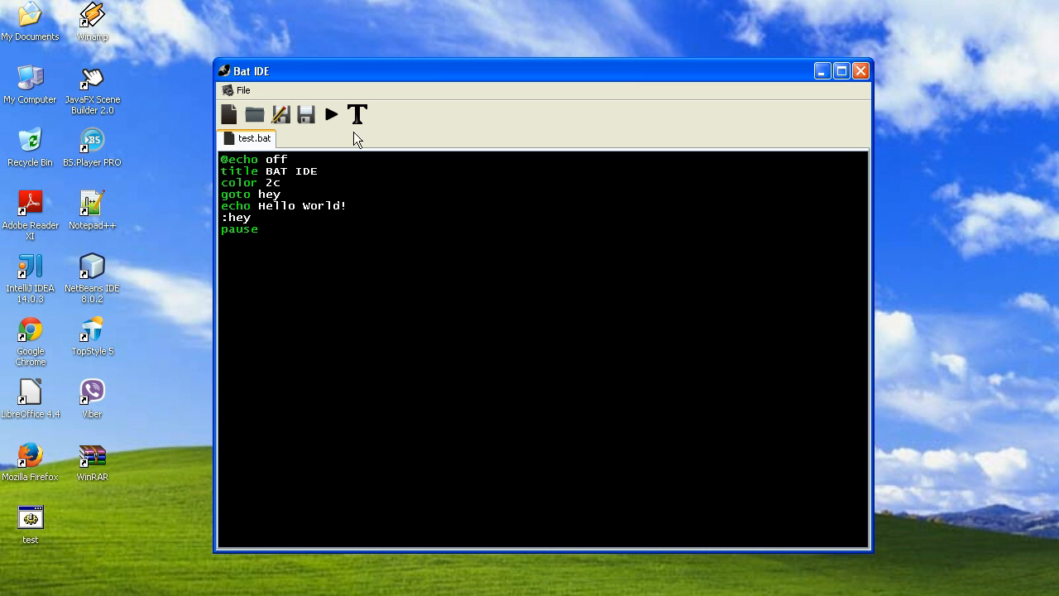
pyautogui.moveTo(553, 328)
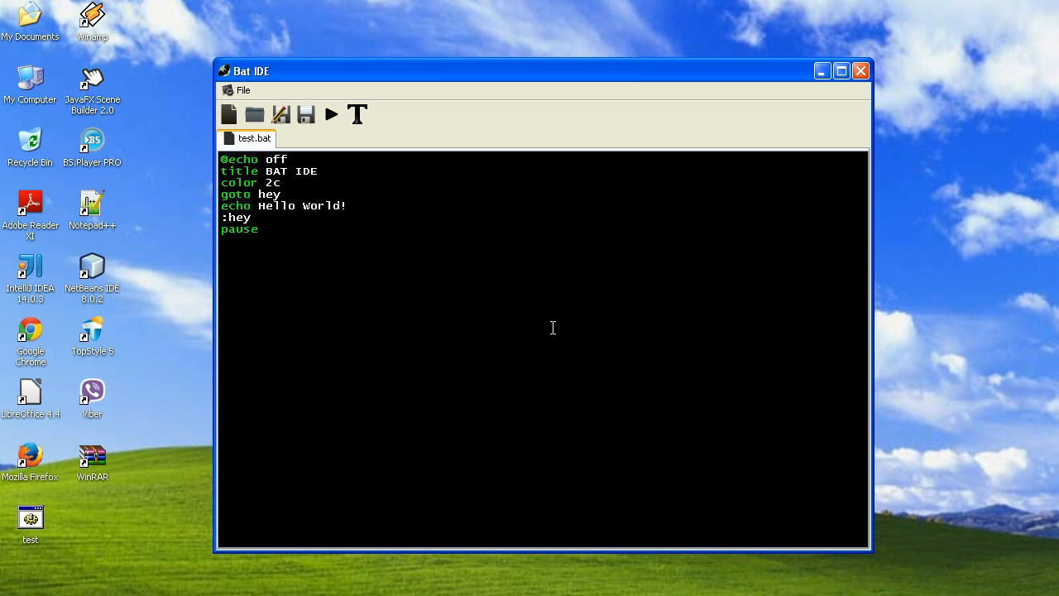
pyautogui.moveTo(546, 328)
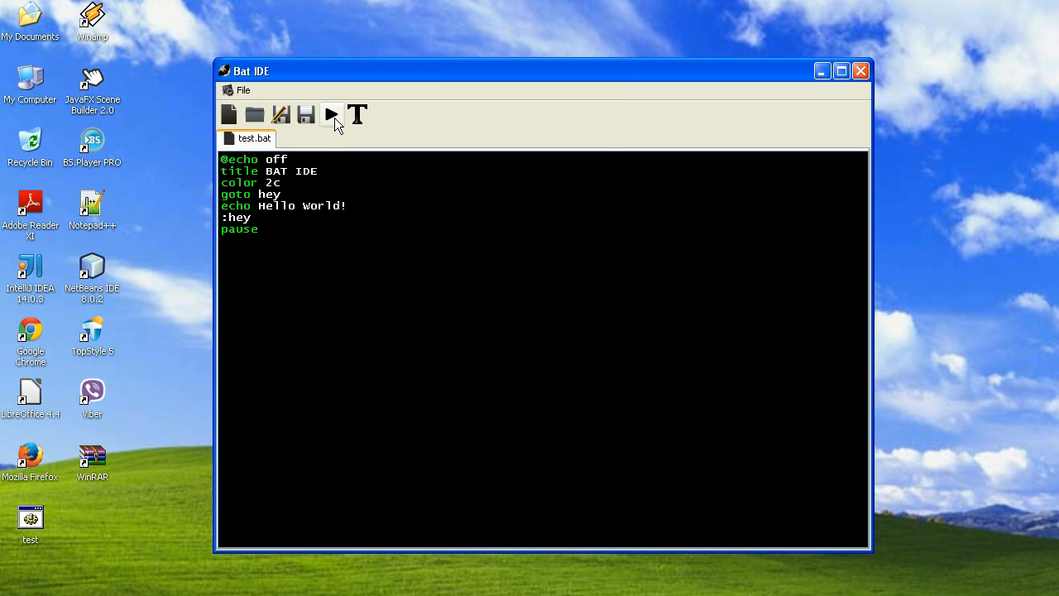
pyautogui.click(331, 114)
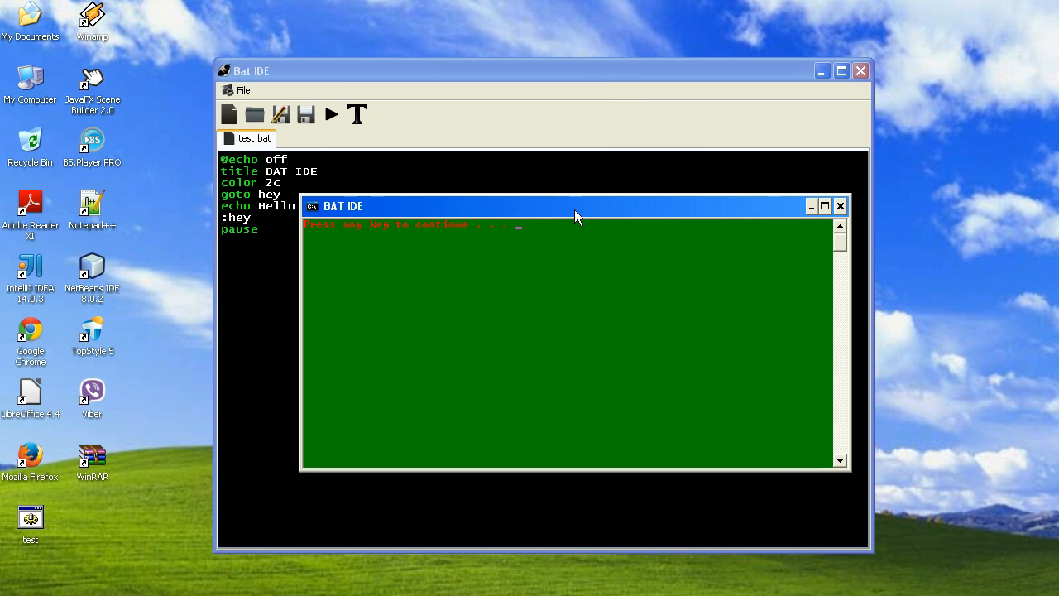
pyautogui.moveTo(579, 205); pyautogui.dragTo(547, 245)
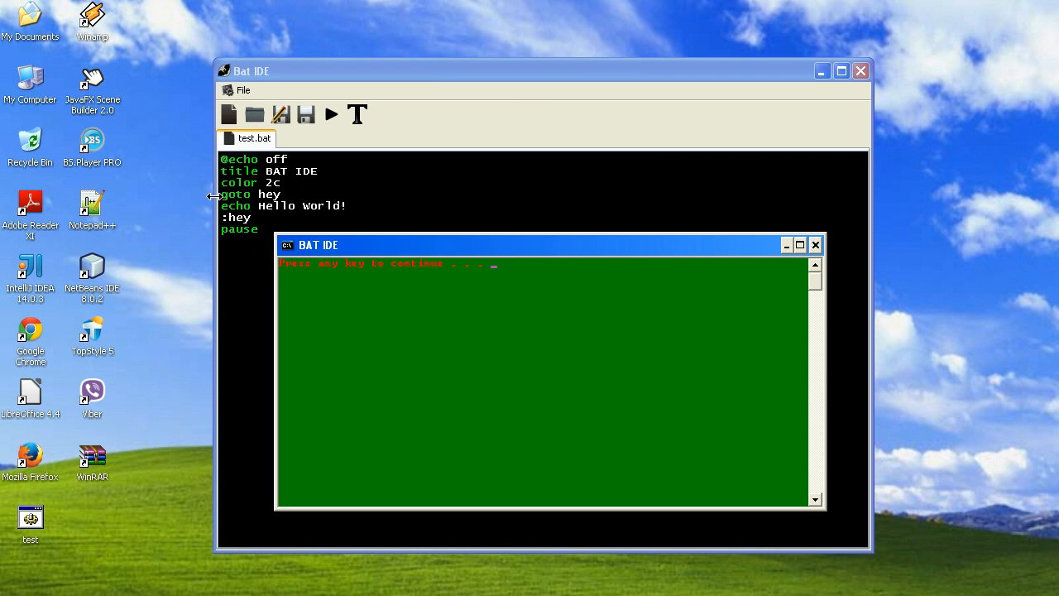
pyautogui.moveTo(217, 209)
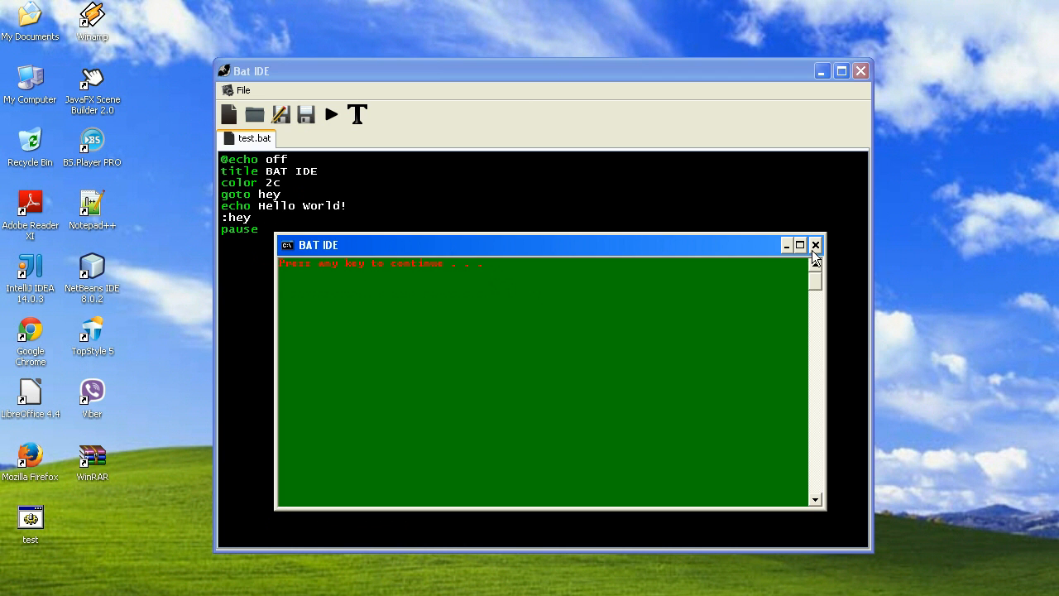
pyautogui.click(815, 245)
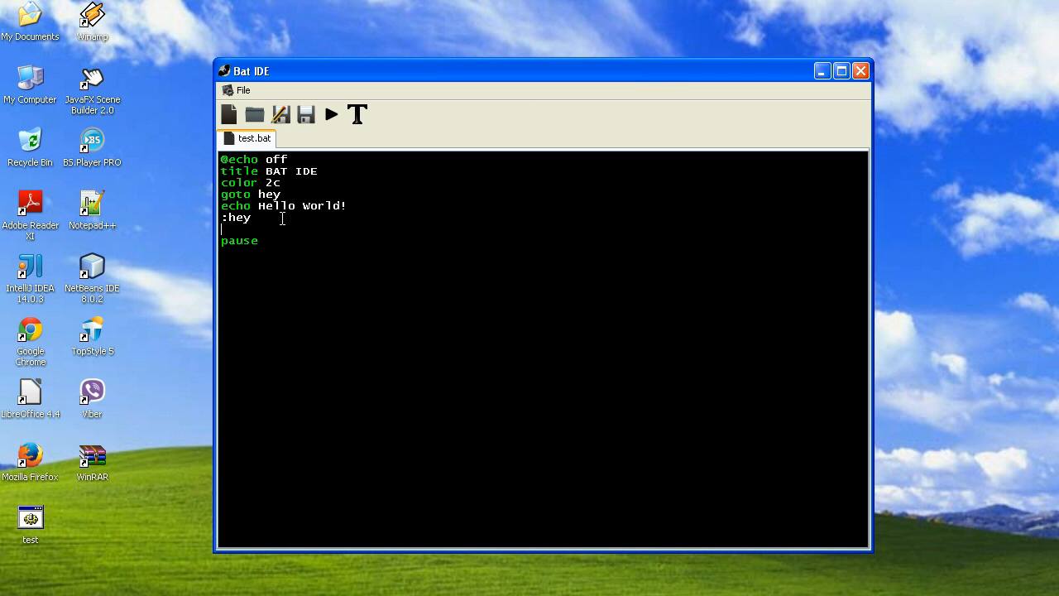
# - Write echo This is after Hello World! on the line below the :hey label
pyautogui.write('echo Th')
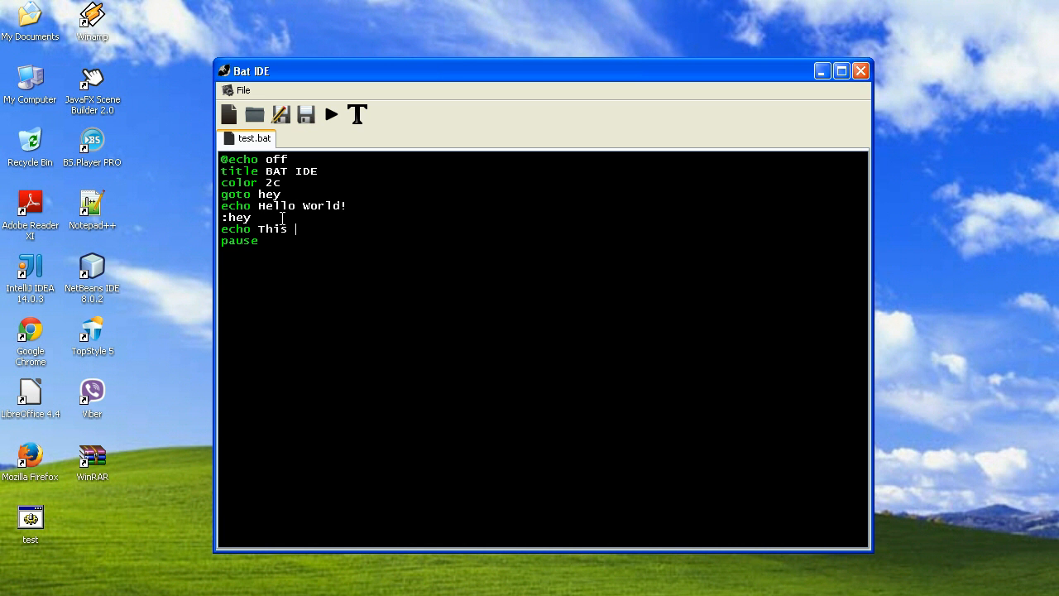
pyautogui.write('is after')
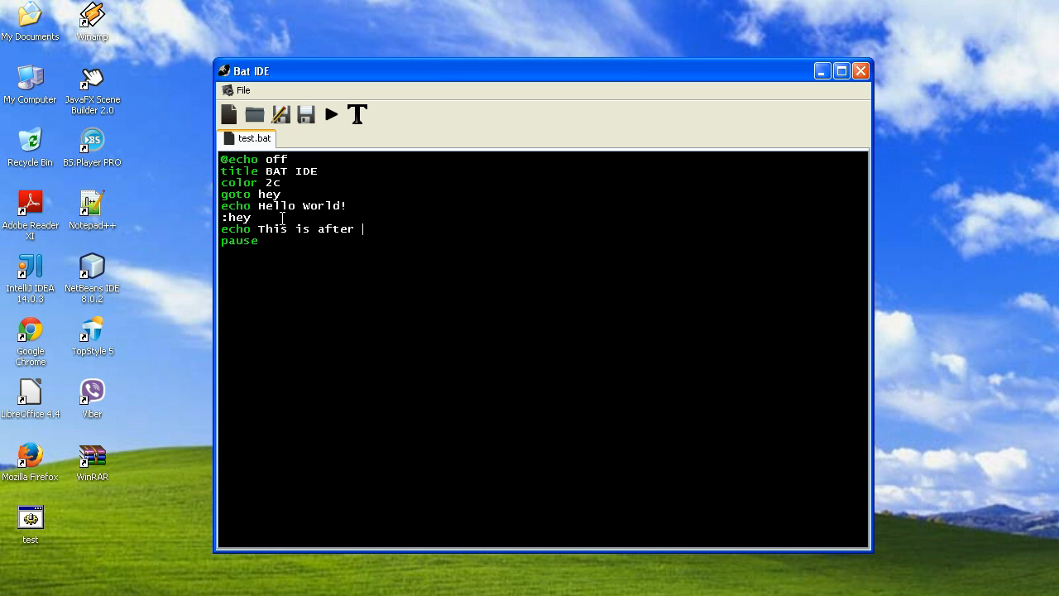
pyautogui.write('Hello')
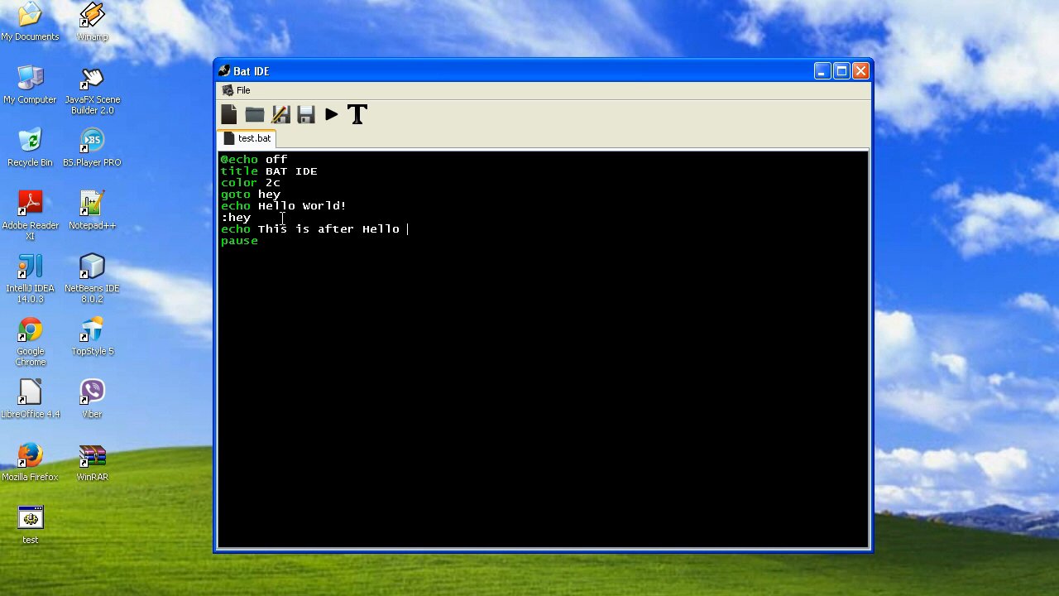
pyautogui.write('World!')
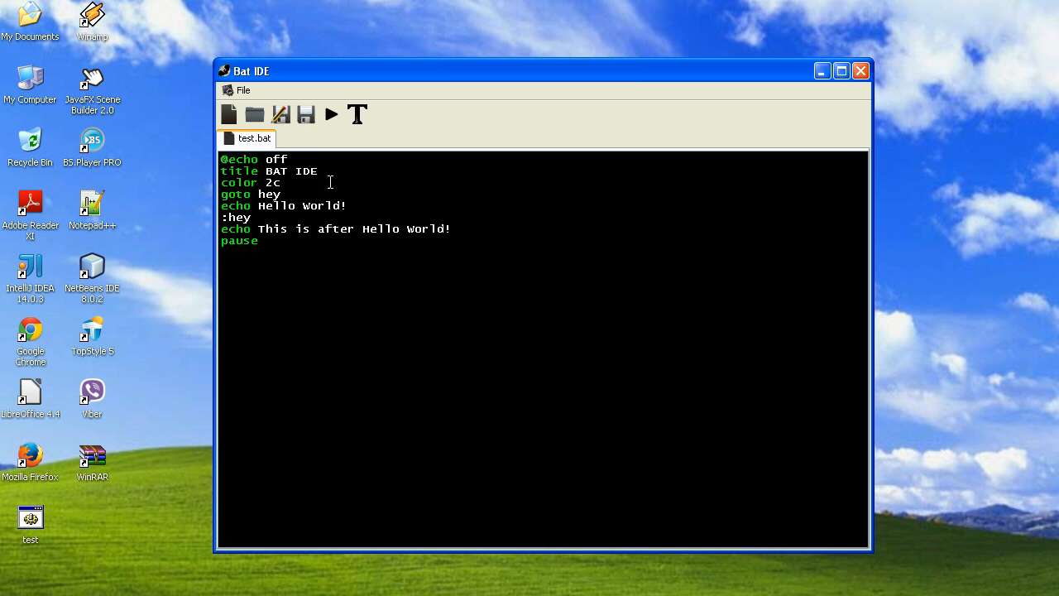
pyautogui.click(331, 114)
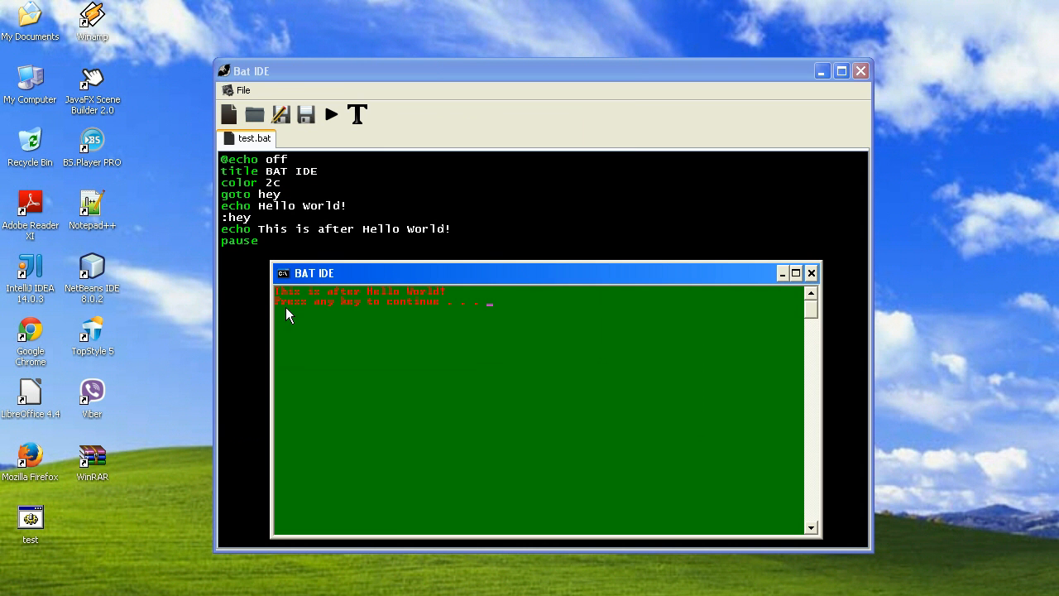
pyautogui.moveTo(245, 197)
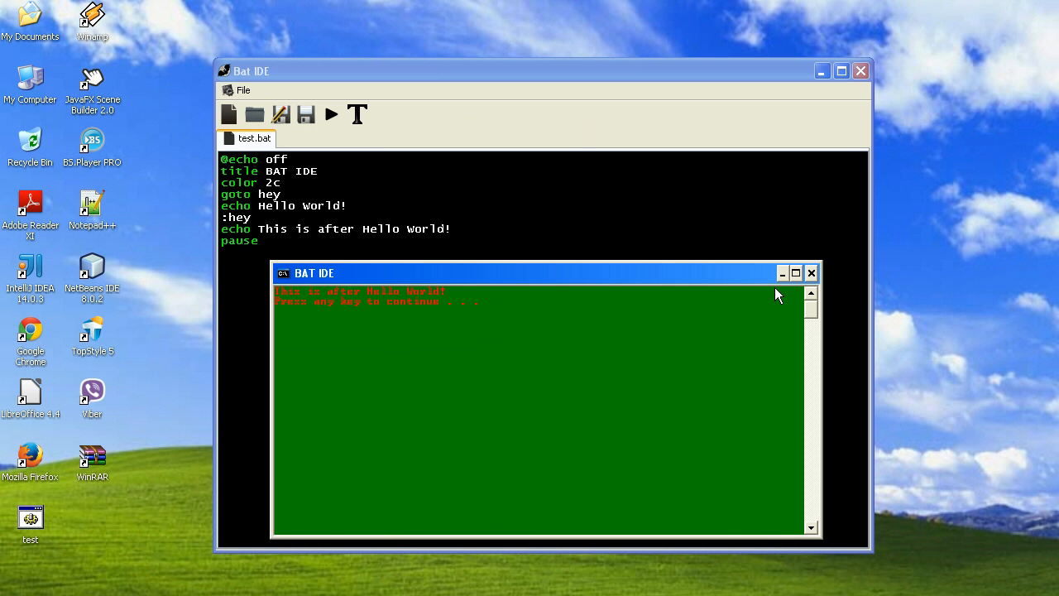
pyautogui.moveTo(811, 273)
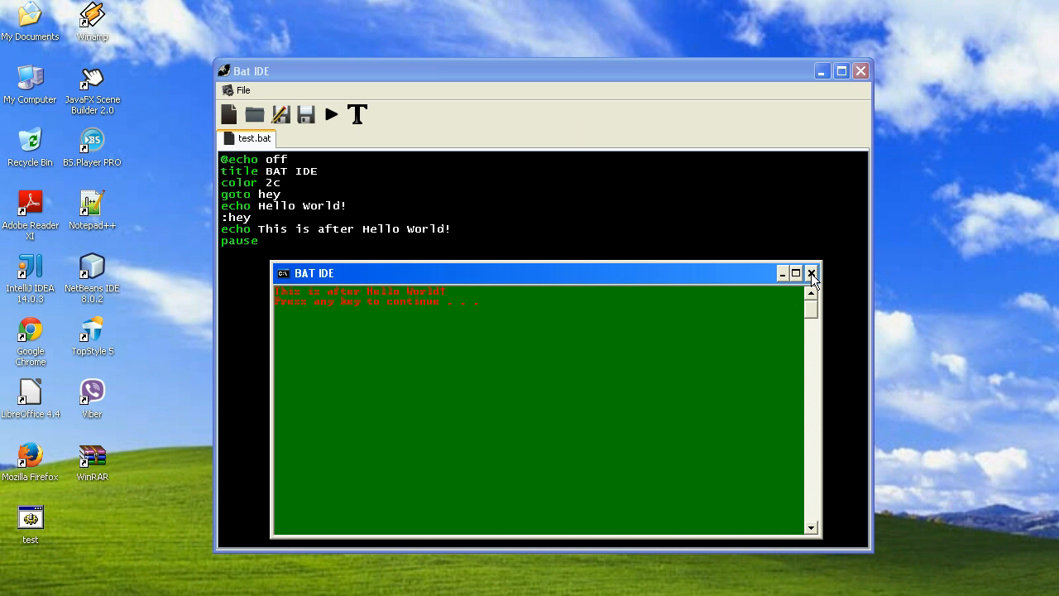
pyautogui.click(811, 273)
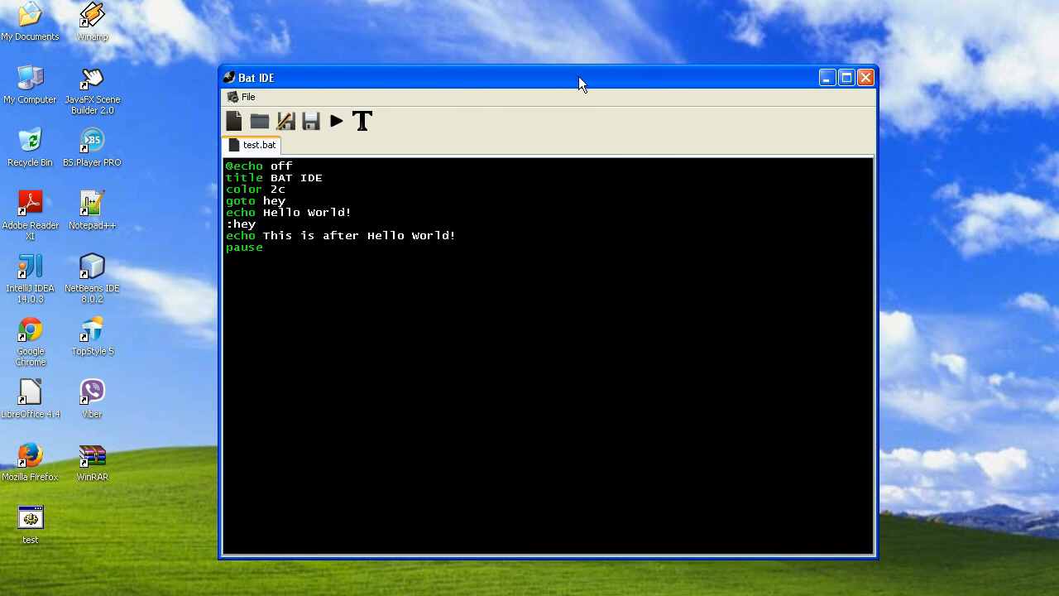
# - Shift the Bat IDE window left on the desktop and focus the editor
pyautogui.moveTo(579, 78); pyautogui.dragTo(559, 69)
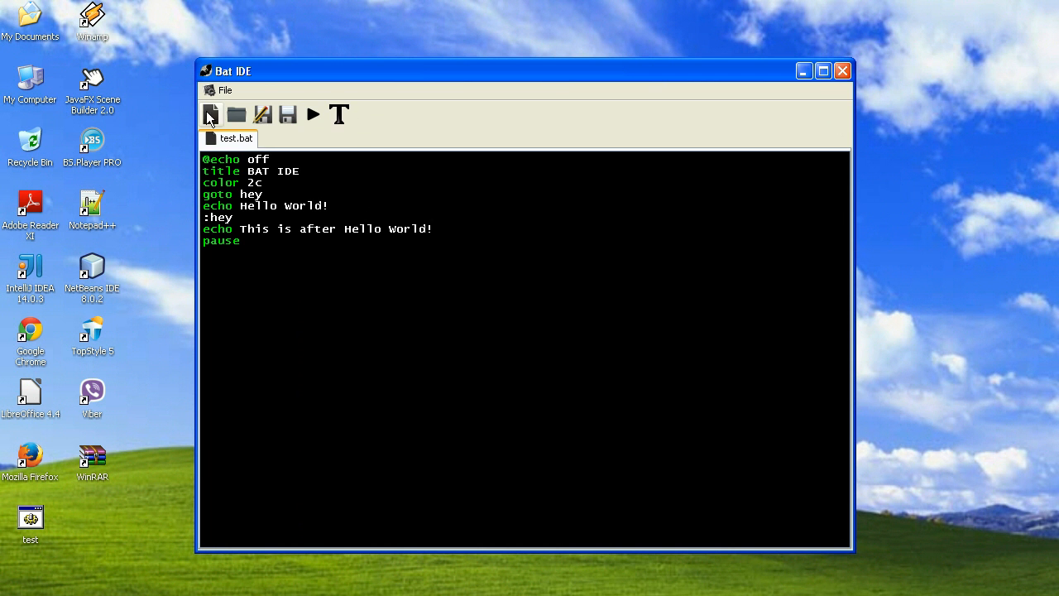
pyautogui.moveTo(339, 114)
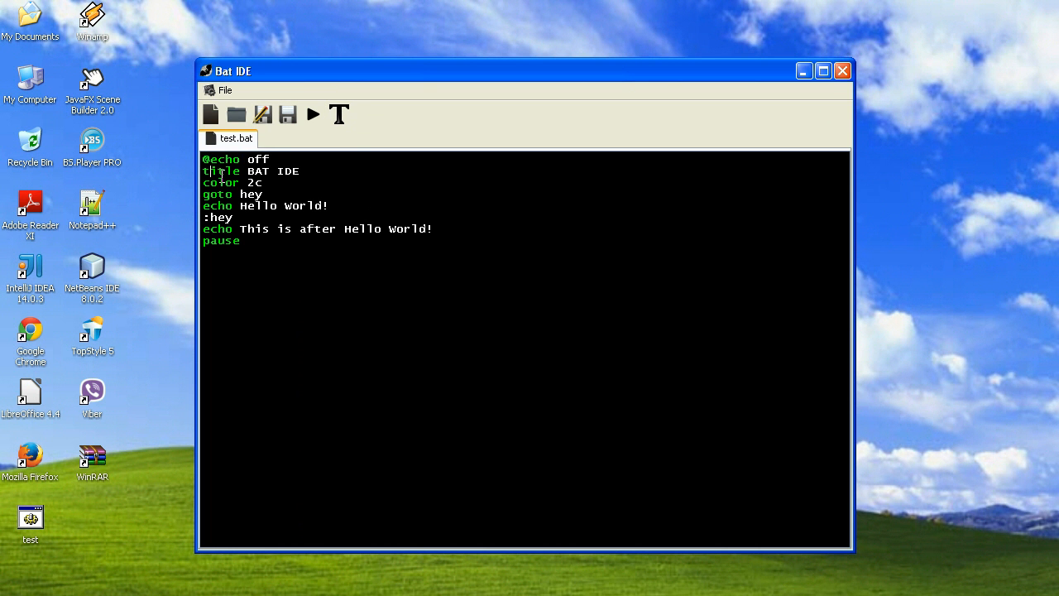
pyautogui.moveTo(632, 199)
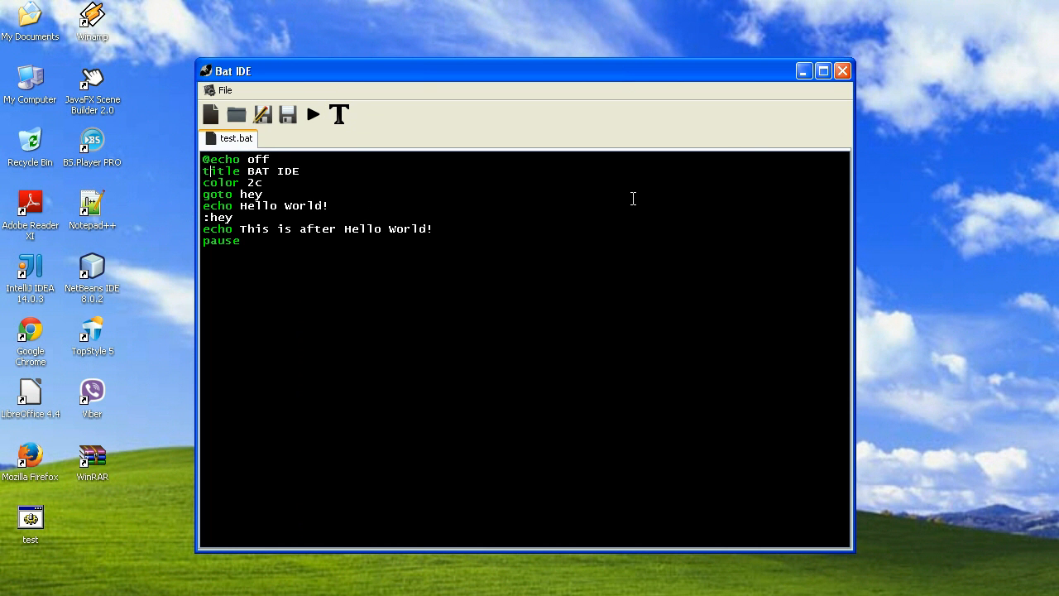
pyautogui.click(842, 70)
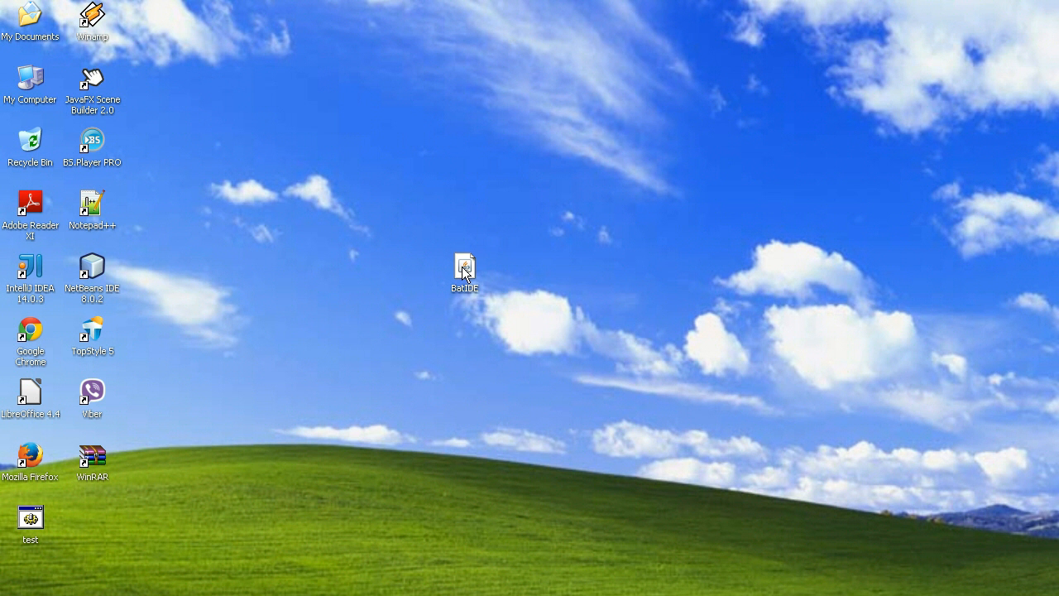
# - Select the batIDE shortcut on the desktop
pyautogui.click(463, 268)
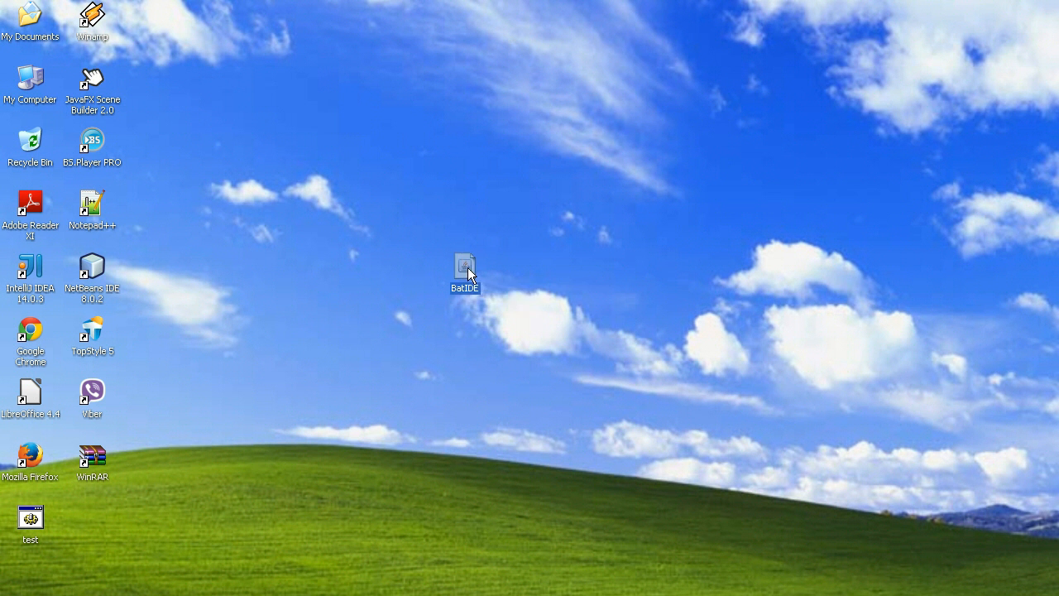